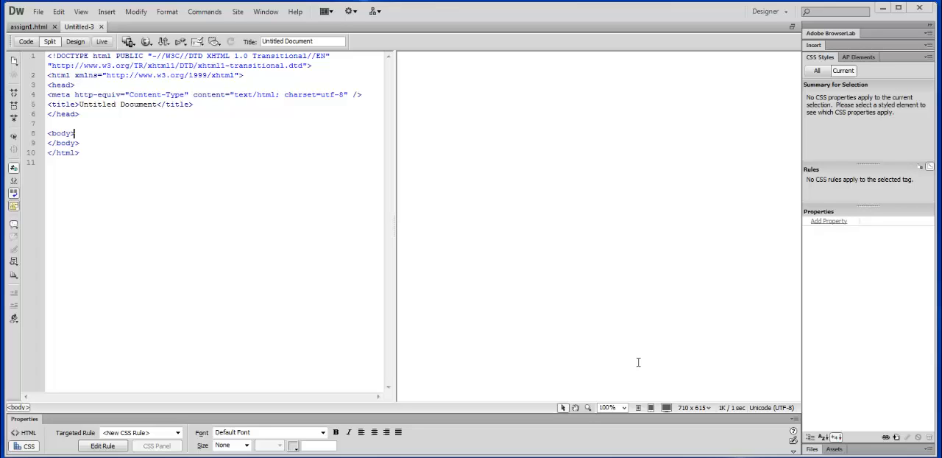
{"action": "mouse_move", "coordinate": [560, 123]}
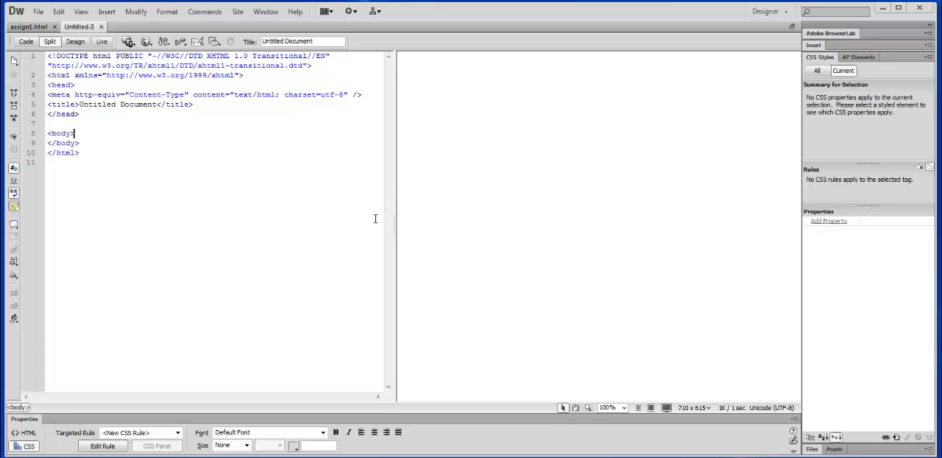
{"action": "mouse_move", "coordinate": [127, 115]}
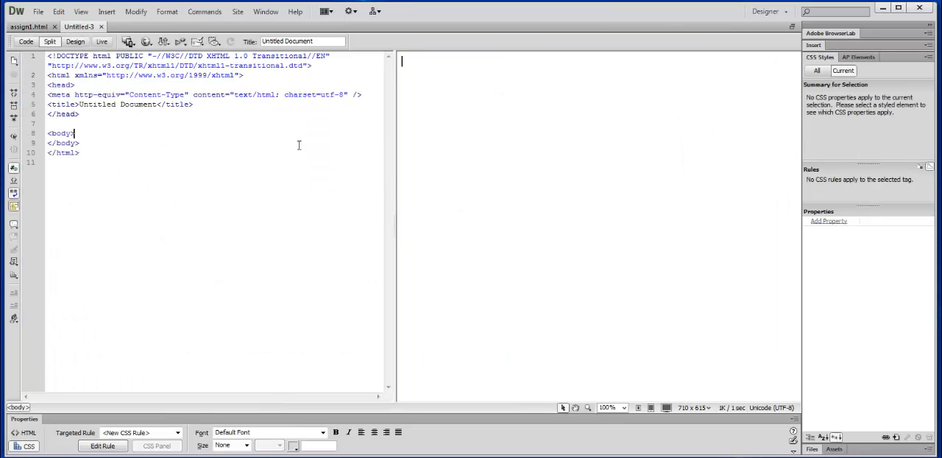
{"action": "mouse_move", "coordinate": [241, 129]}
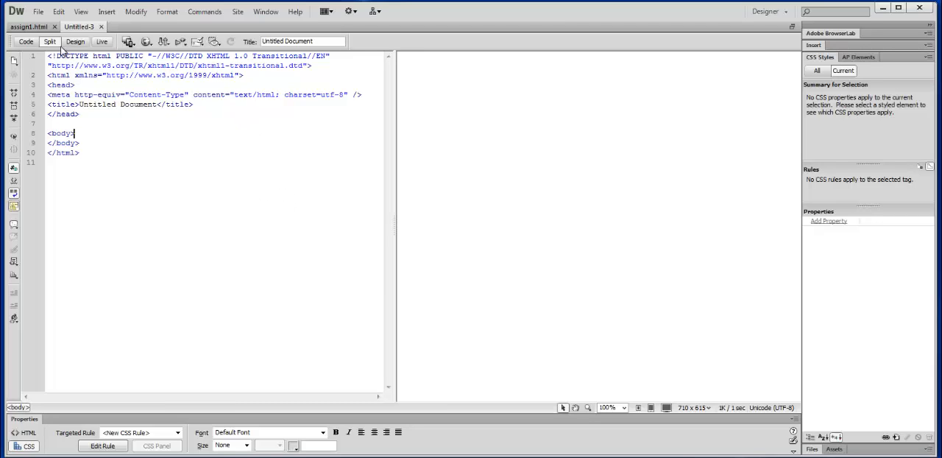
- Switch the document view to work on the page body
{"action": "left_click", "coordinate": [27, 41]}
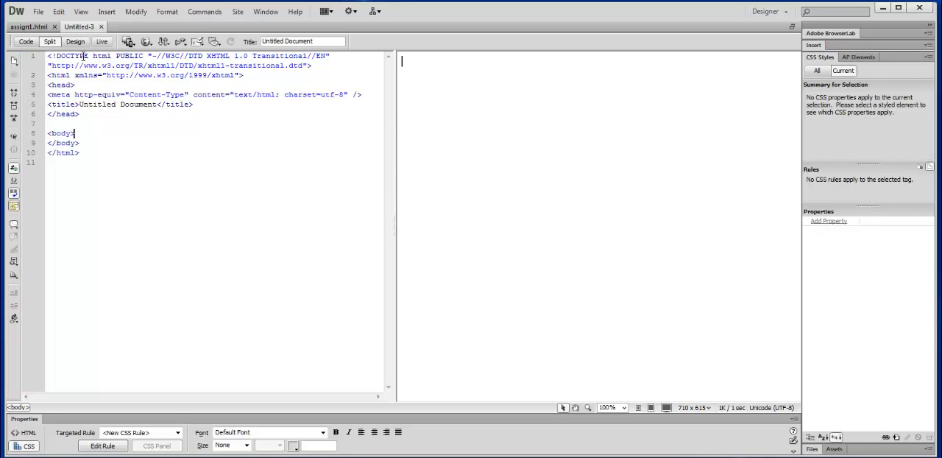
{"action": "mouse_move", "coordinate": [666, 216]}
{"action": "type", "text": "asdkfjksldfjsl;kfjlsfj"}
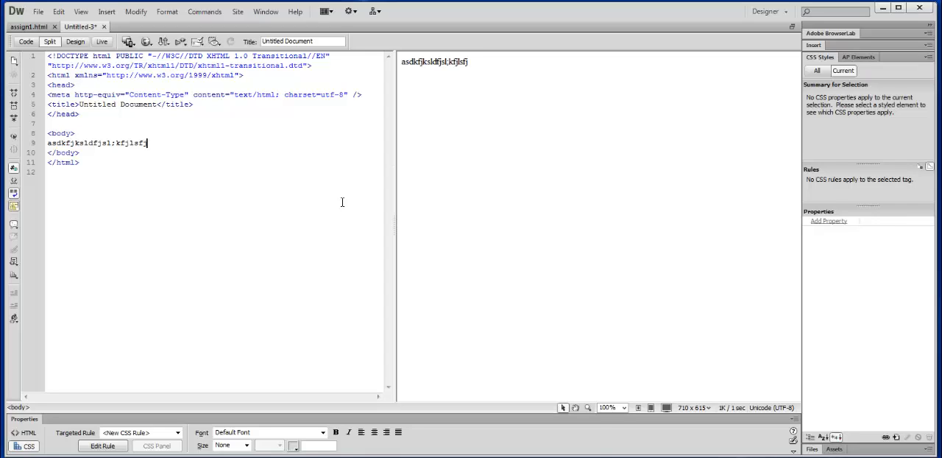
{"action": "mouse_move", "coordinate": [310, 135]}
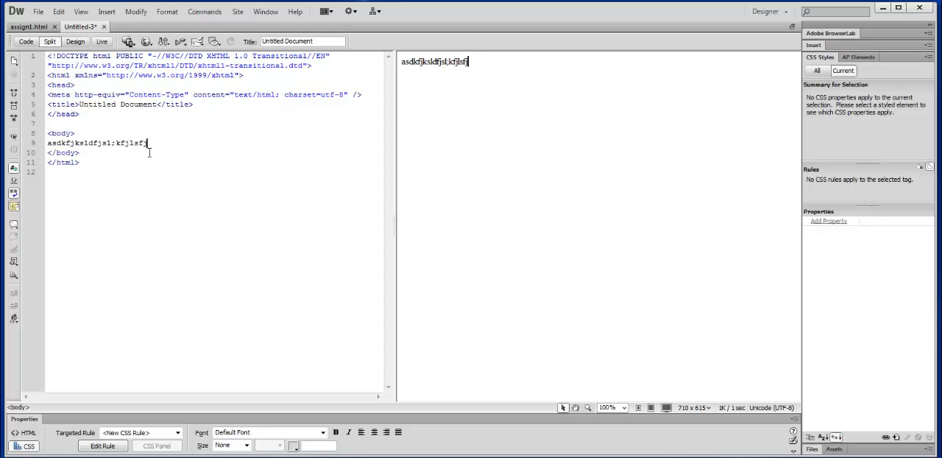
{"action": "mouse_move", "coordinate": [165, 169]}
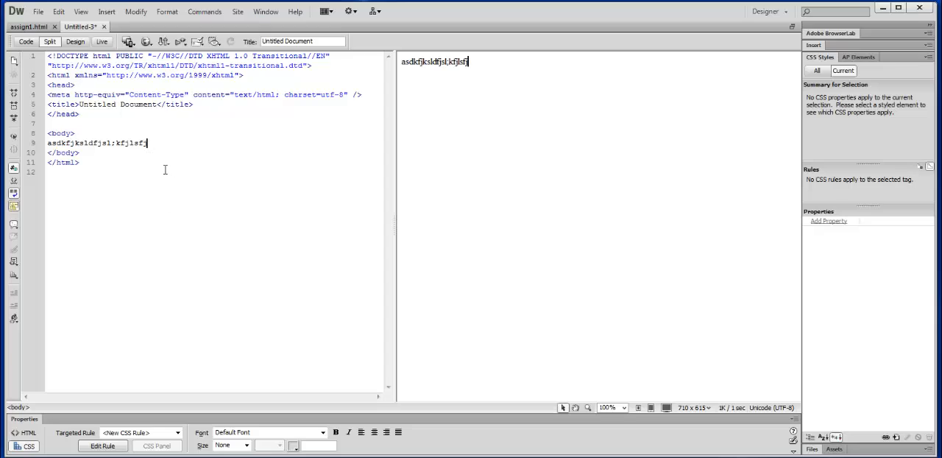
{"action": "mouse_move", "coordinate": [132, 206]}
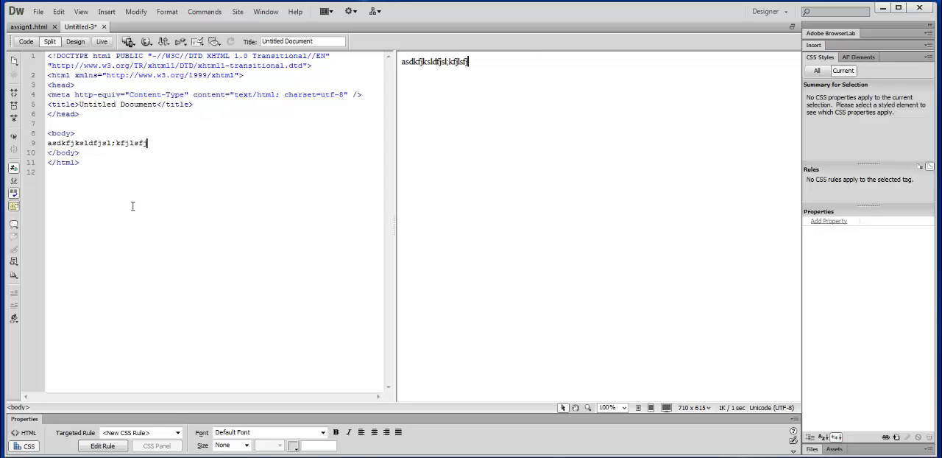
{"action": "mouse_move", "coordinate": [598, 223]}
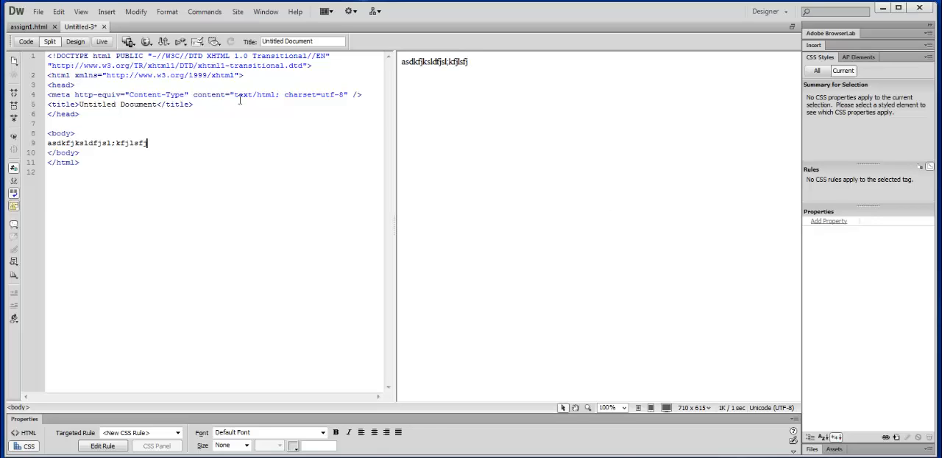
- Switch to Design view and back to Split view while replacing the body text with 'a'
{"action": "left_click", "coordinate": [75, 41]}
{"action": "type", "text": "a"}
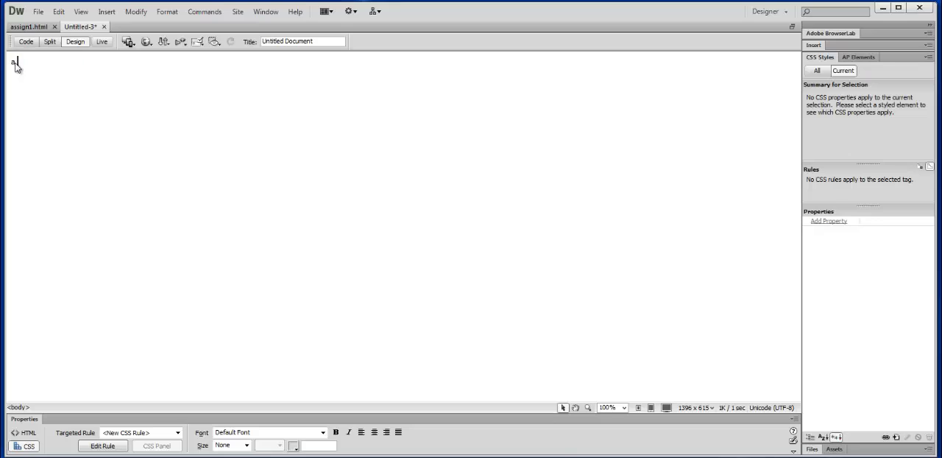
{"action": "left_click", "coordinate": [50, 41]}
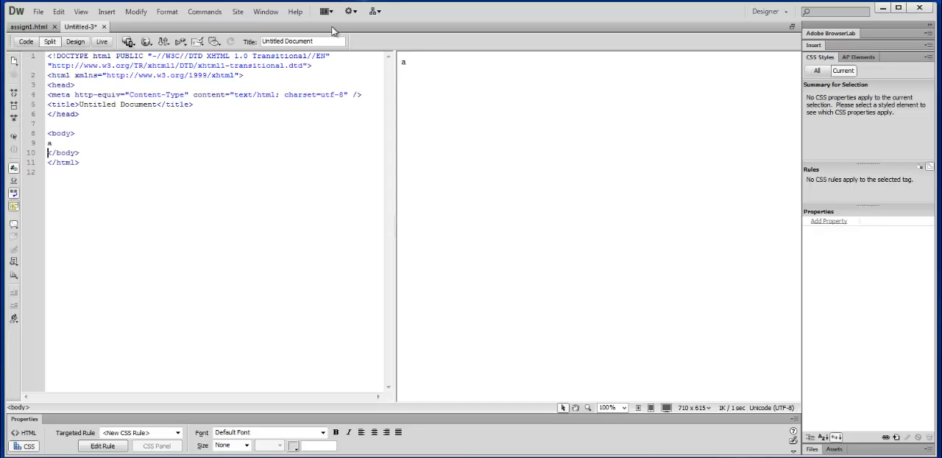
{"action": "mouse_move", "coordinate": [102, 41]}
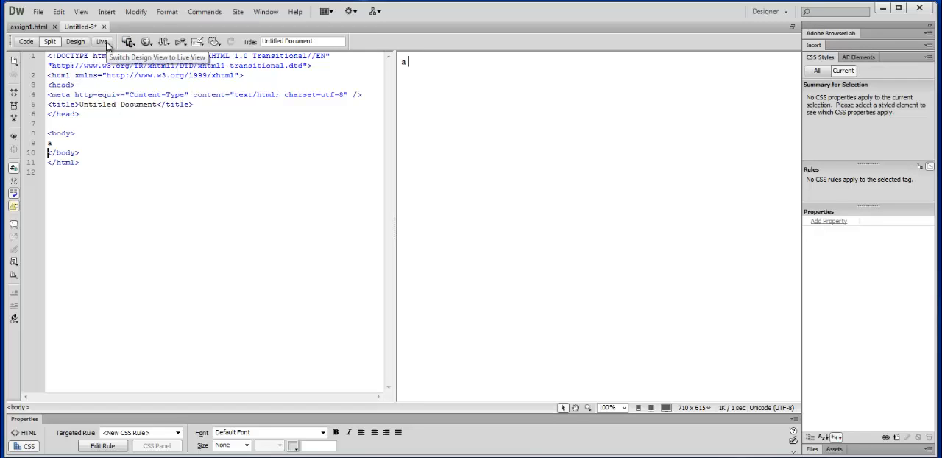
{"action": "mouse_move", "coordinate": [121, 43]}
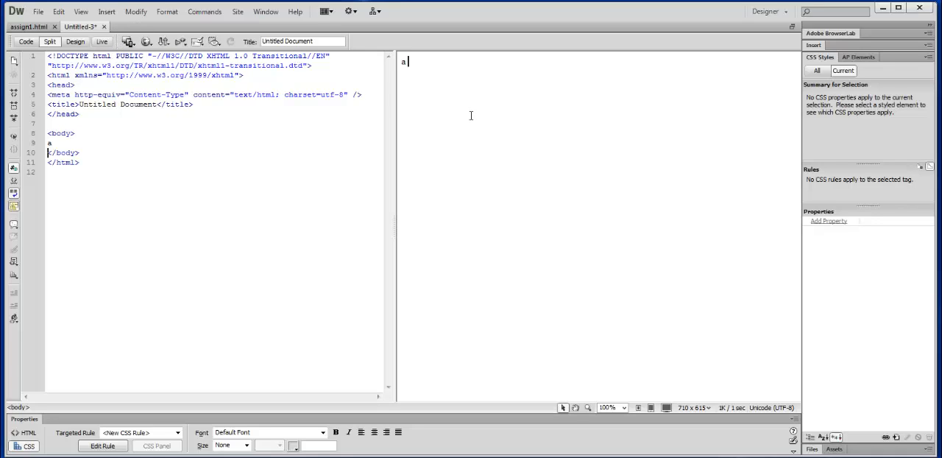
{"action": "mouse_move", "coordinate": [683, 224]}
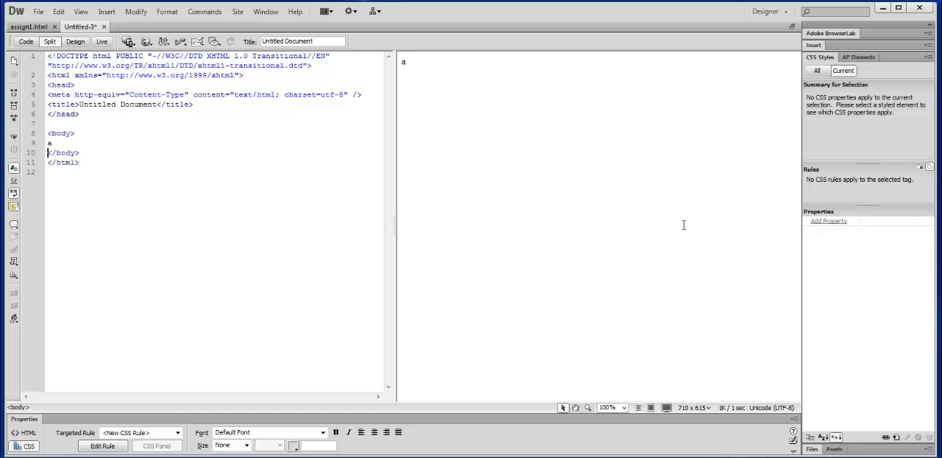
{"action": "mouse_move", "coordinate": [553, 50]}
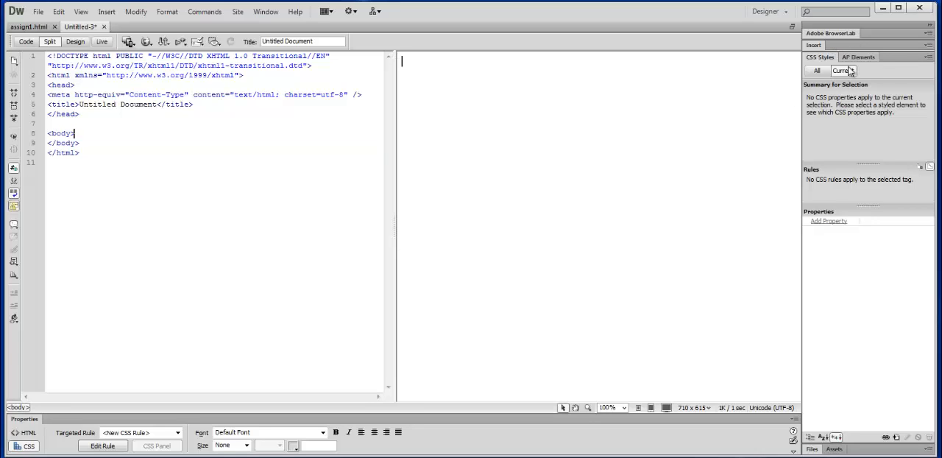
{"action": "mouse_move", "coordinate": [862, 139]}
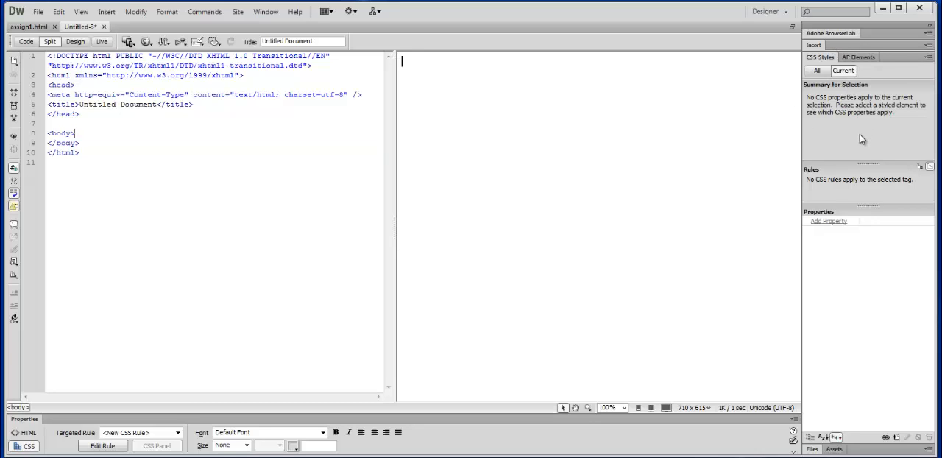
{"action": "mouse_move", "coordinate": [842, 145]}
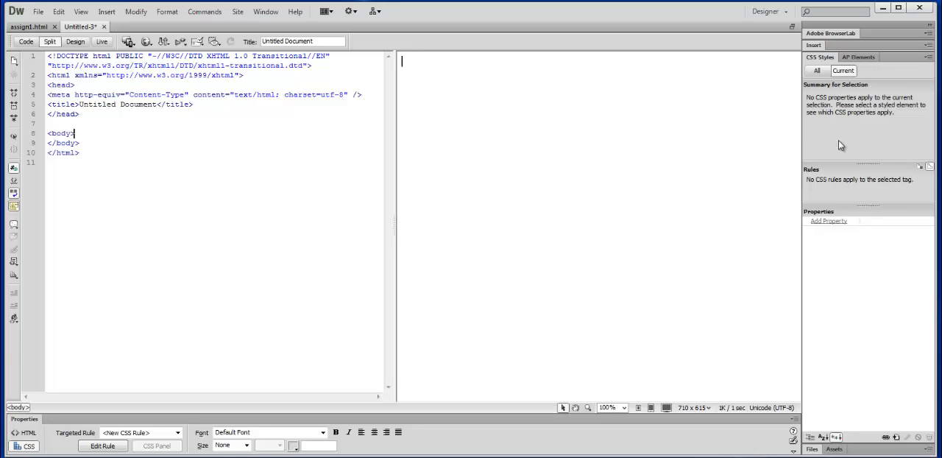
{"action": "mouse_move", "coordinate": [856, 154]}
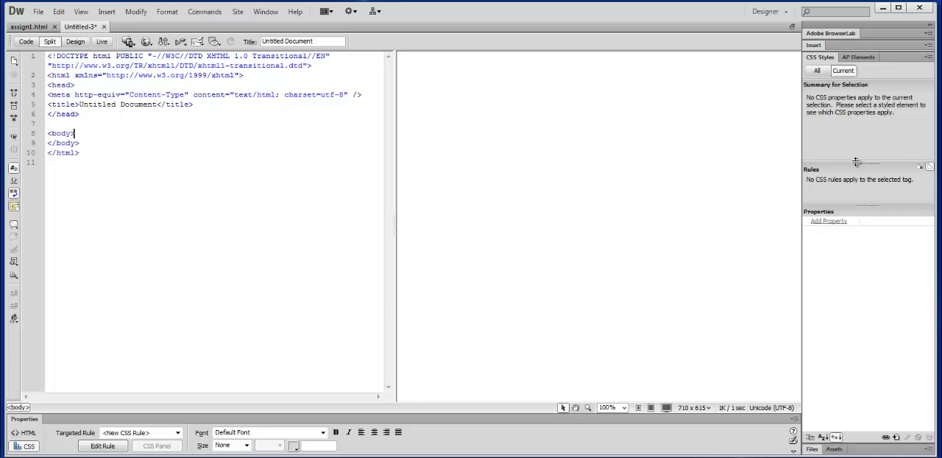
{"action": "mouse_move", "coordinate": [867, 157]}
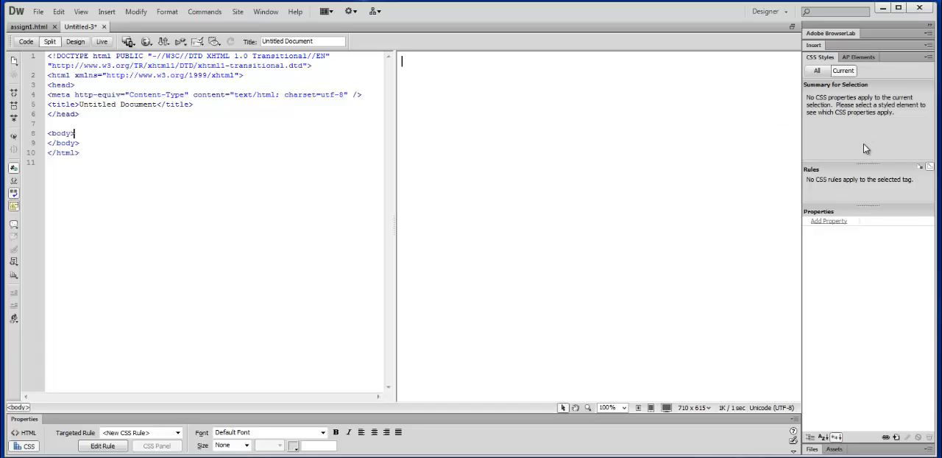
{"action": "mouse_move", "coordinate": [861, 187]}
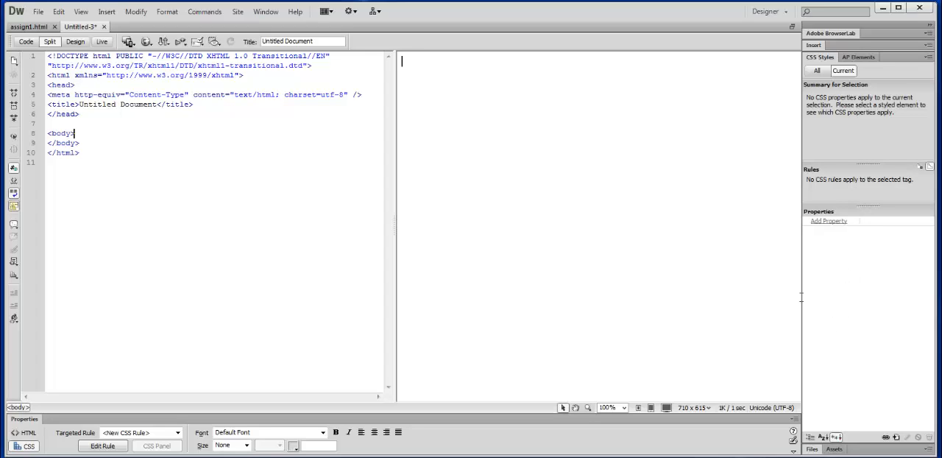
{"action": "mouse_move", "coordinate": [844, 389]}
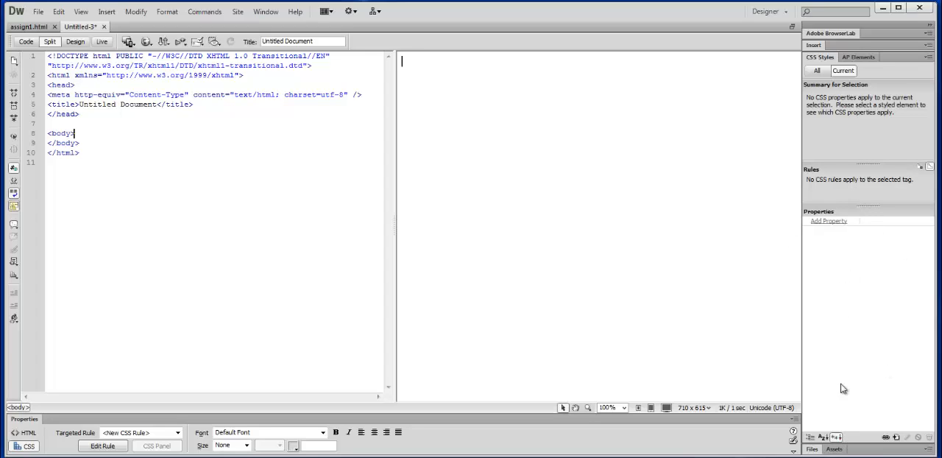
{"action": "mouse_move", "coordinate": [866, 337]}
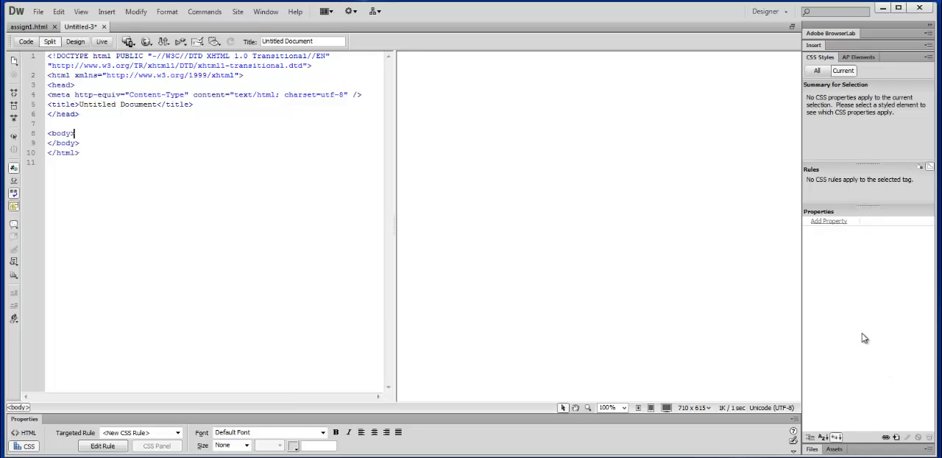
{"action": "mouse_move", "coordinate": [848, 247]}
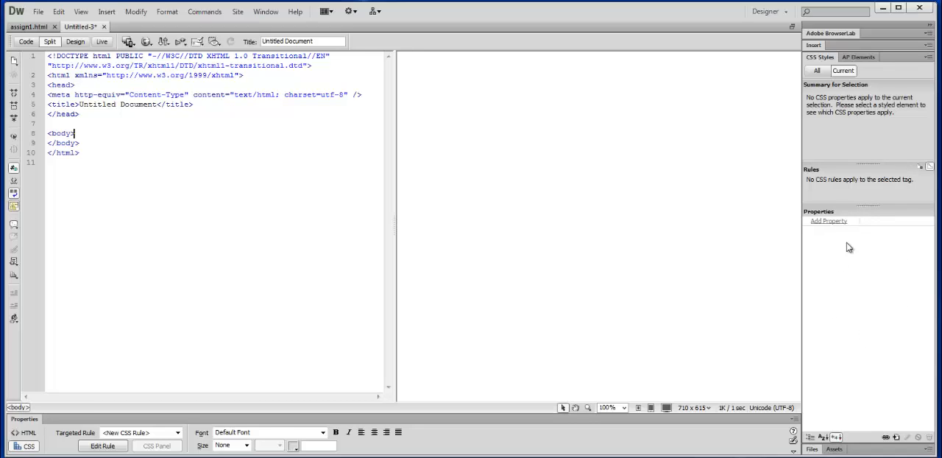
{"action": "mouse_move", "coordinate": [873, 294]}
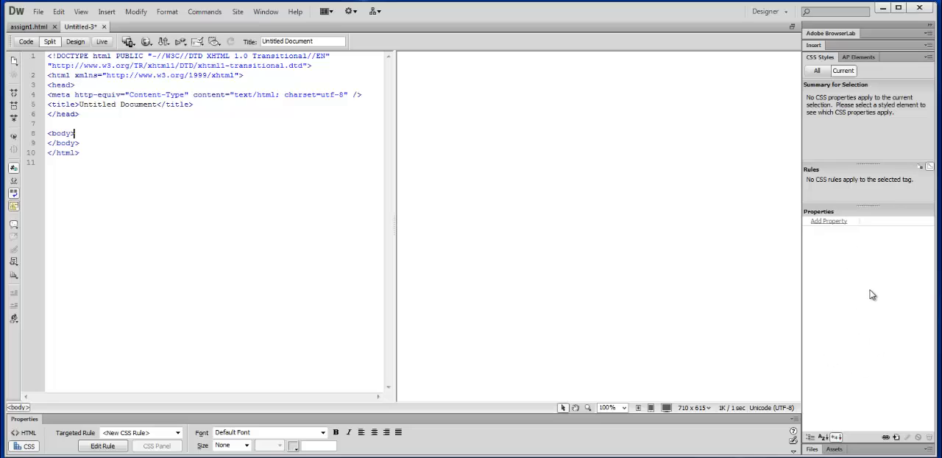
{"action": "mouse_move", "coordinate": [877, 302]}
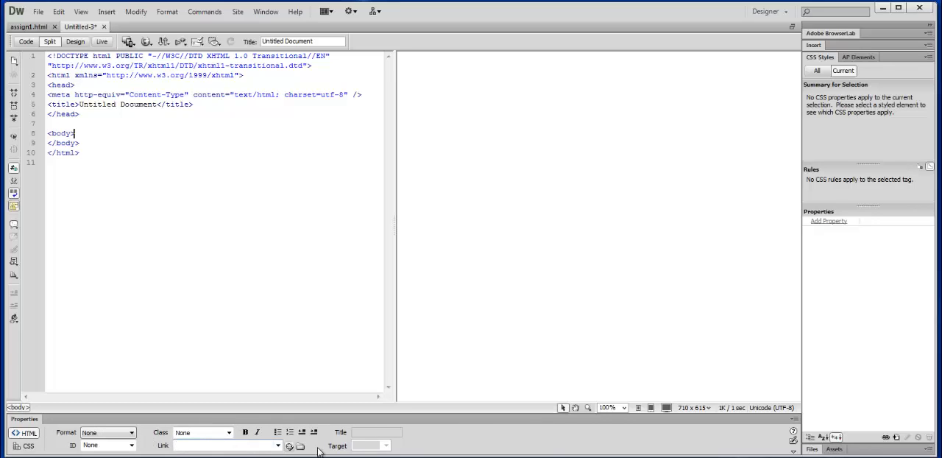
{"action": "mouse_move", "coordinate": [224, 435]}
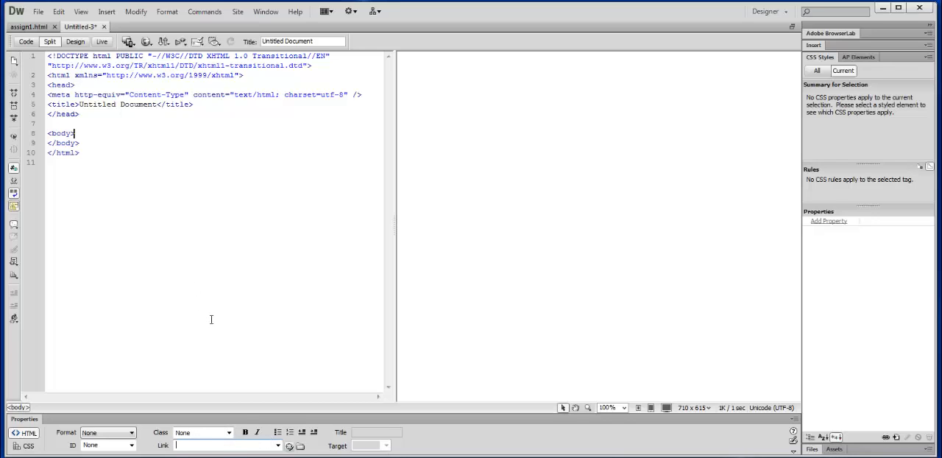
{"action": "left_click", "coordinate": [76, 42]}
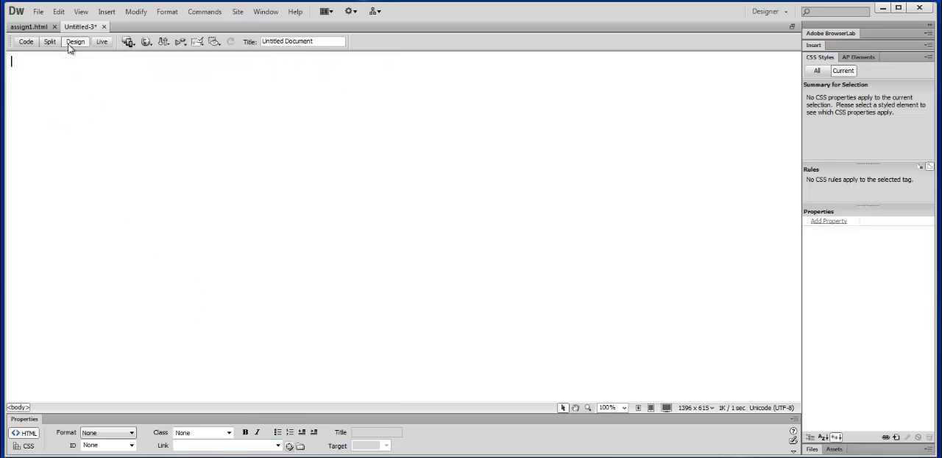
{"action": "left_click", "coordinate": [26, 42]}
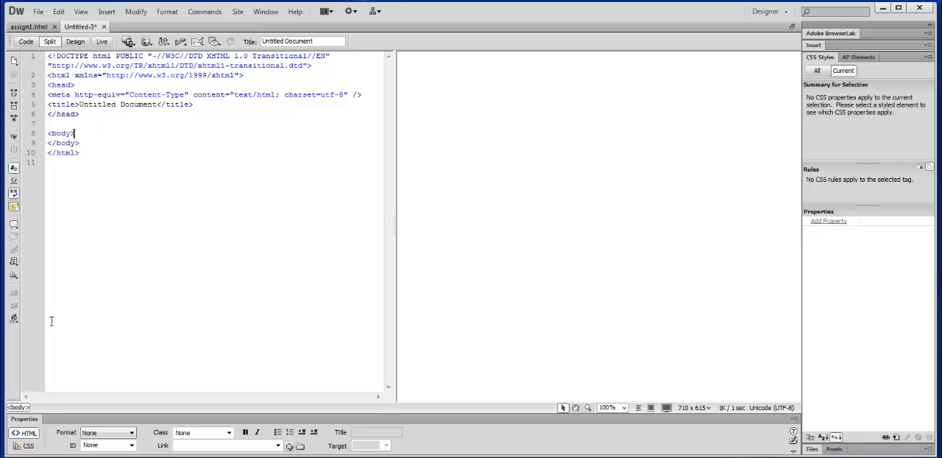
{"action": "mouse_move", "coordinate": [354, 131]}
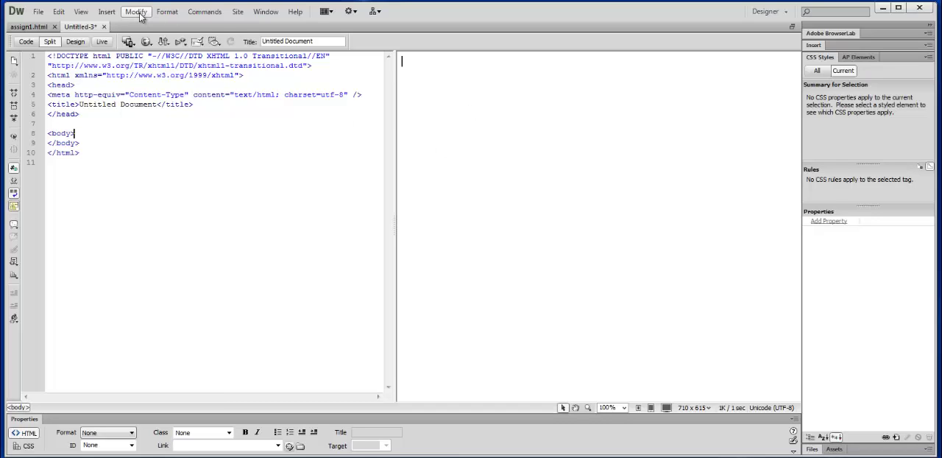
- Set the page background colour to black (#000) via Modify > Page Properties, then type test text
{"action": "left_click", "coordinate": [135, 10]}
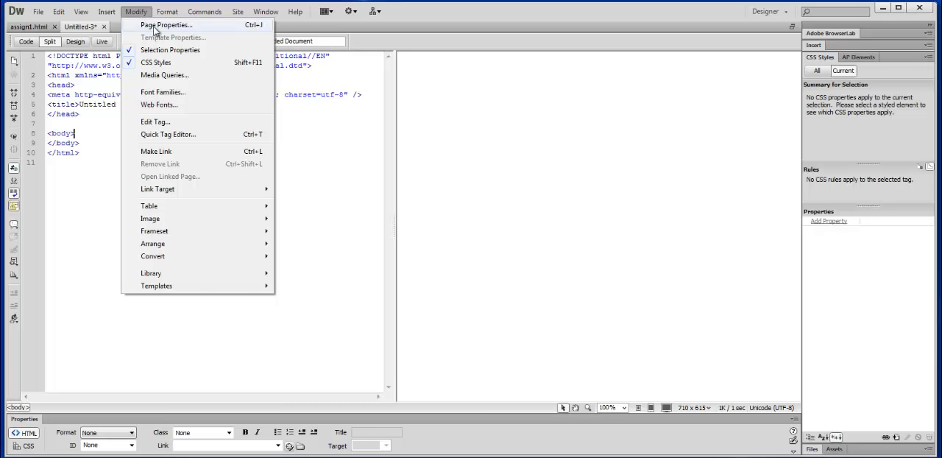
{"action": "left_click", "coordinate": [166, 23]}
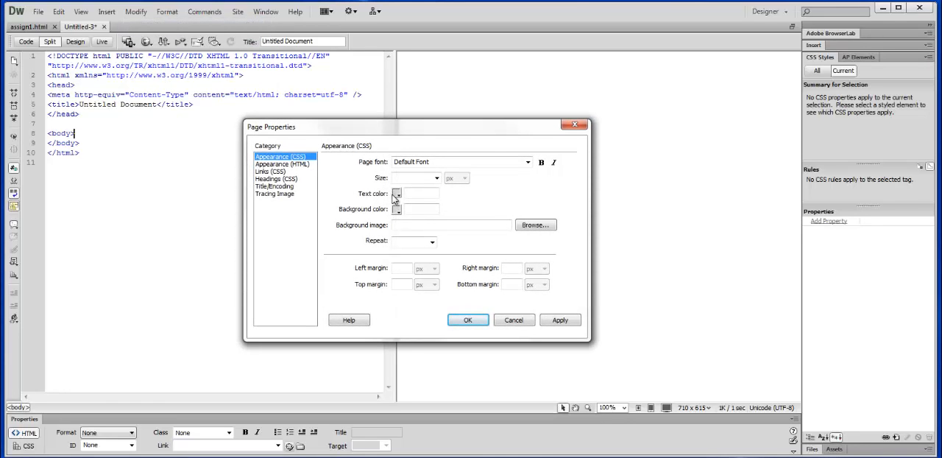
{"action": "left_click", "coordinate": [396, 209]}
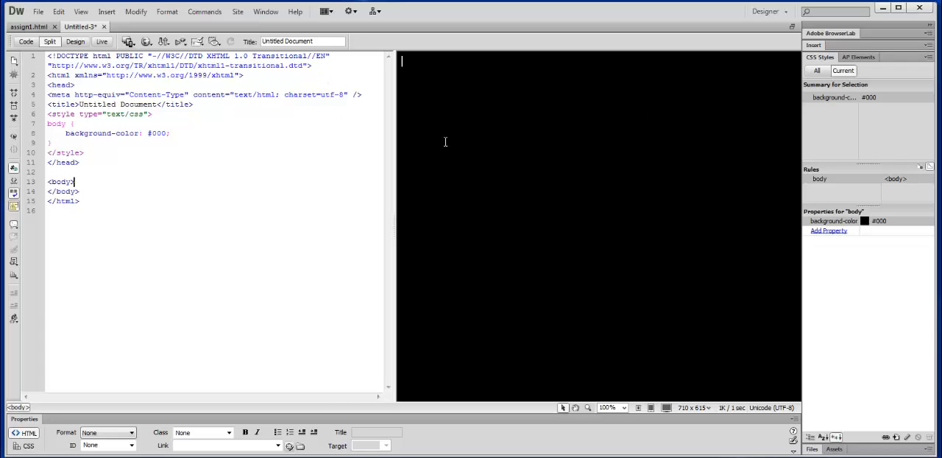
{"action": "mouse_move", "coordinate": [456, 156]}
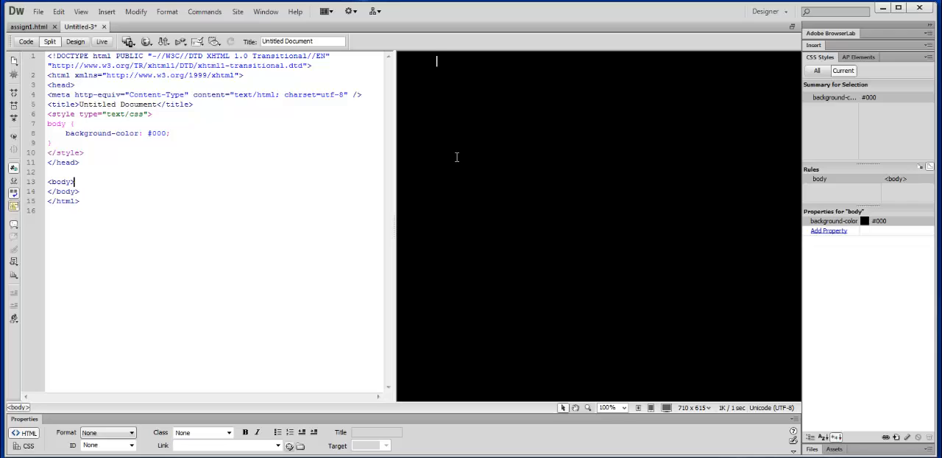
{"action": "type", "text": "sdfkljsadf"}
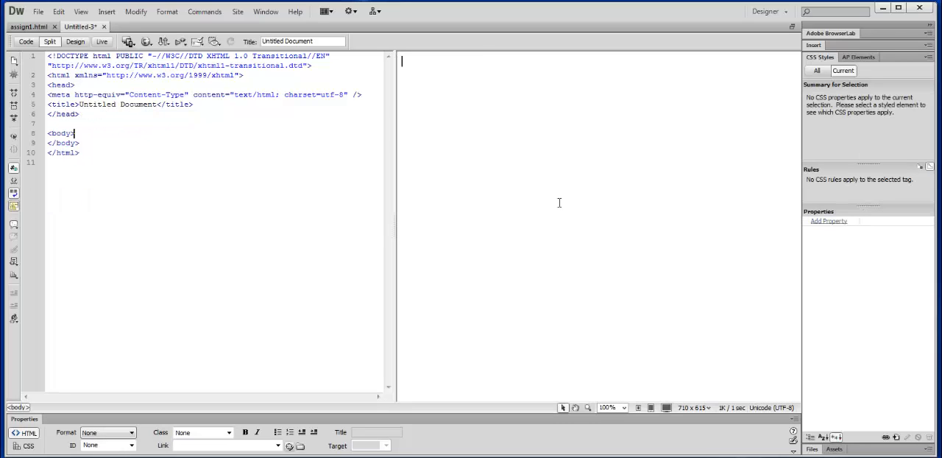
- Type throwaway test text in the body before clearing it to an empty paragraph
{"action": "type", "text": "dfasjdfkljsdfsafdjk"}
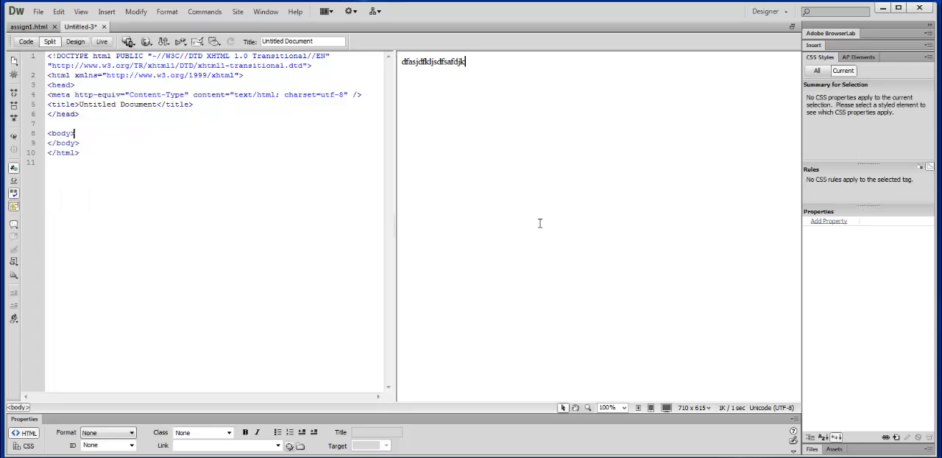
{"action": "type", "text": "dsfjaslkdfjasklf"}
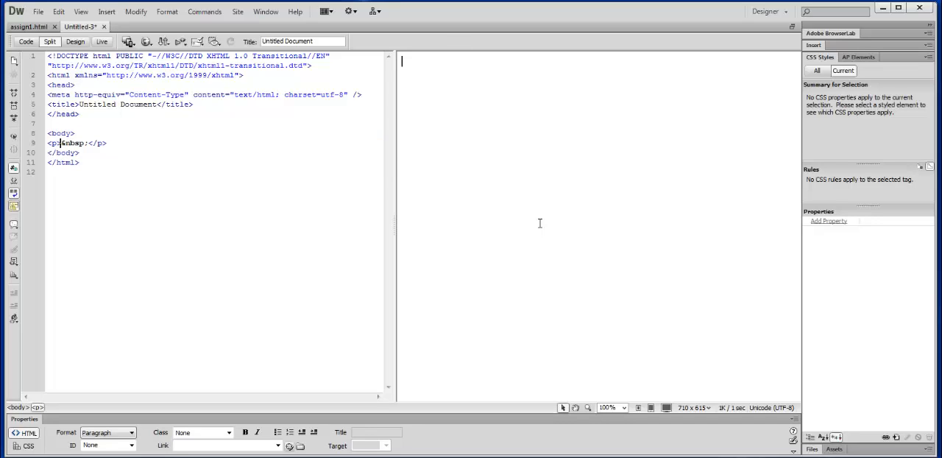
{"action": "mouse_move", "coordinate": [492, 168]}
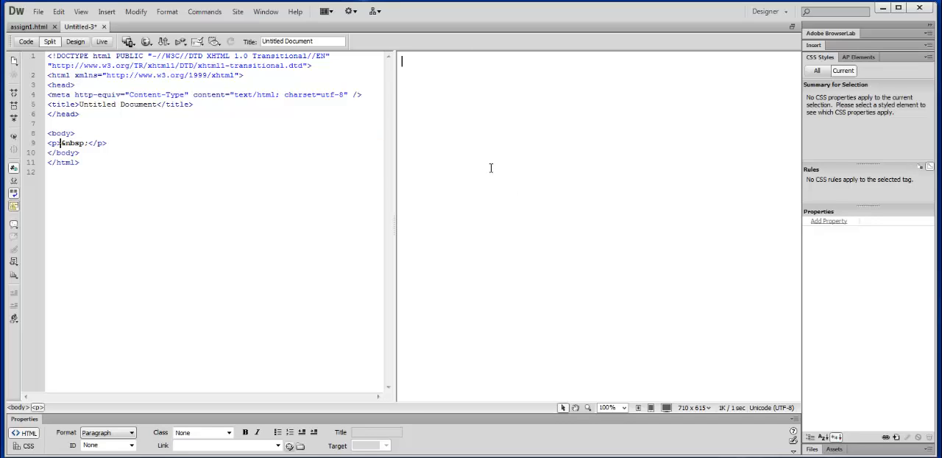
{"action": "mouse_move", "coordinate": [477, 133]}
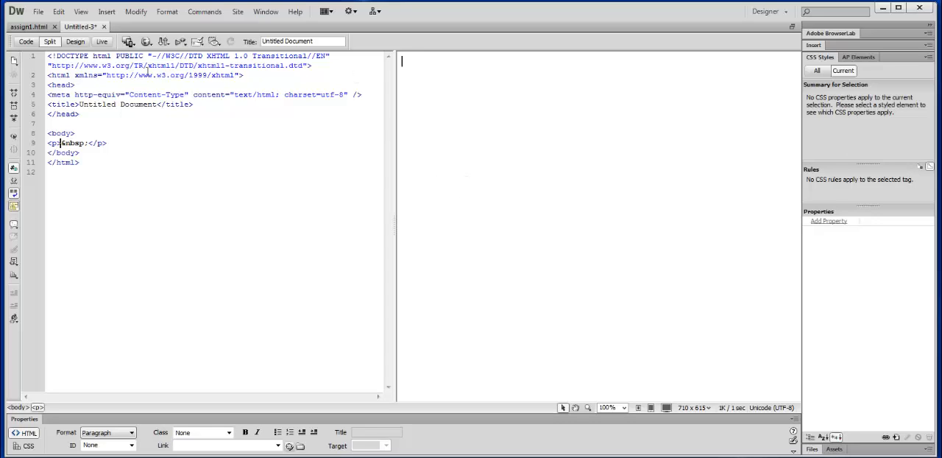
- Insert AP Div apDiv1 and drag it to left 285px, top 144px
{"action": "left_click", "coordinate": [106, 11]}
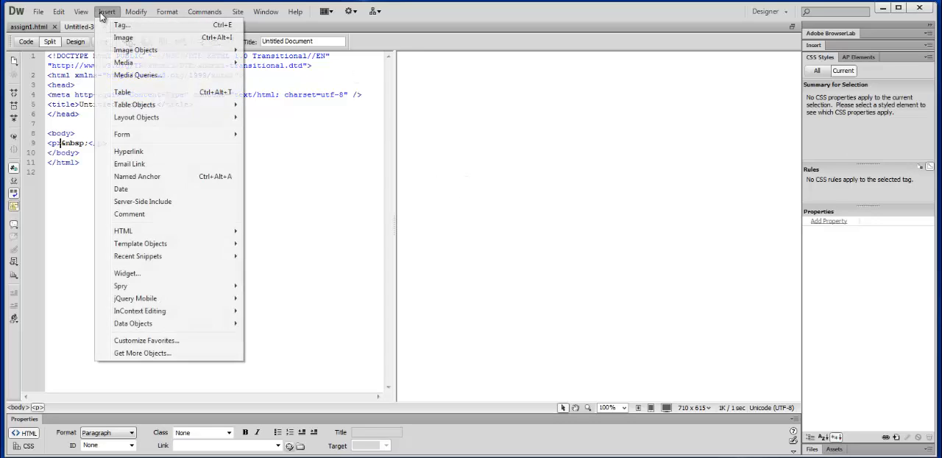
{"action": "mouse_move", "coordinate": [136, 118]}
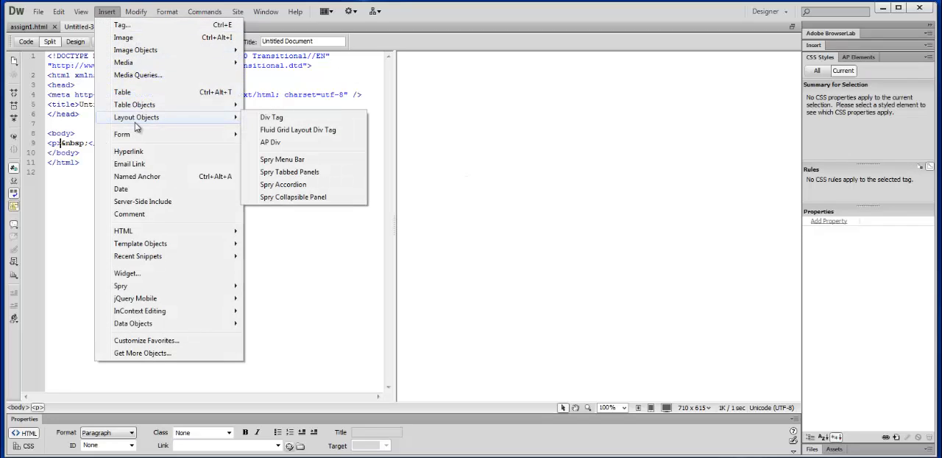
{"action": "mouse_move", "coordinate": [285, 142]}
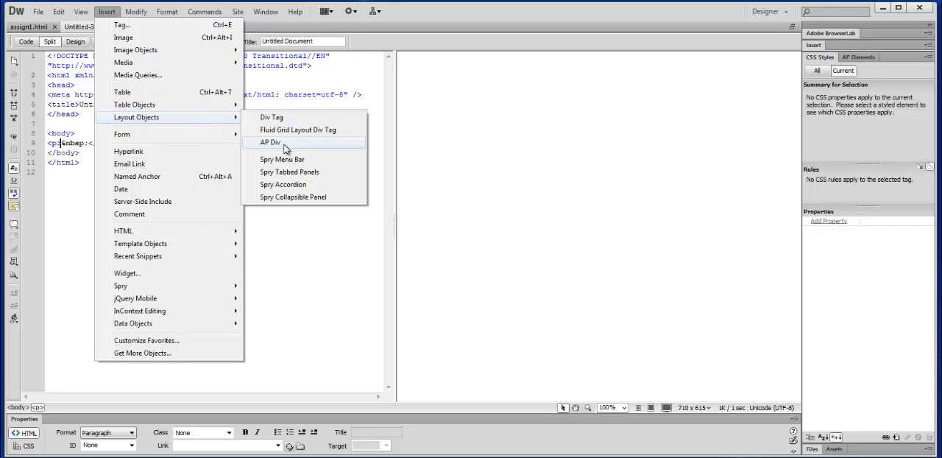
{"action": "left_click", "coordinate": [271, 141]}
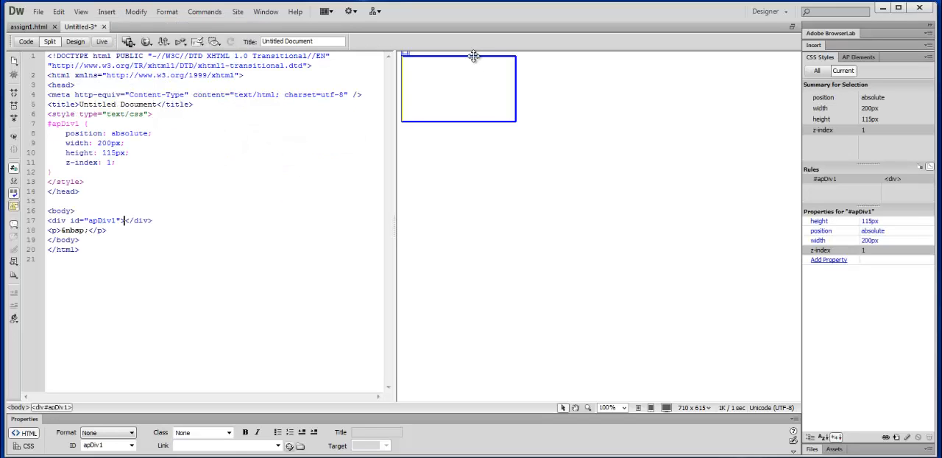
{"action": "left_click_drag", "start_coordinate": [458, 89], "coordinate": [616, 165]}
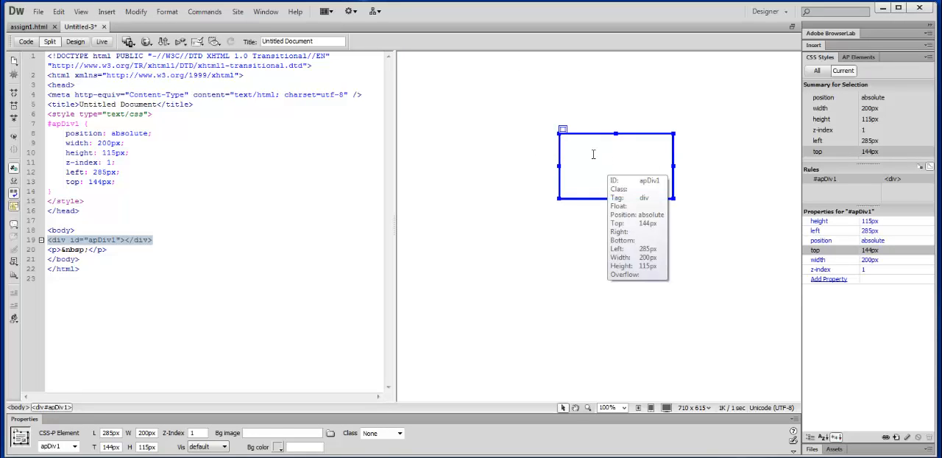
{"action": "type", "text": "sdafasdf"}
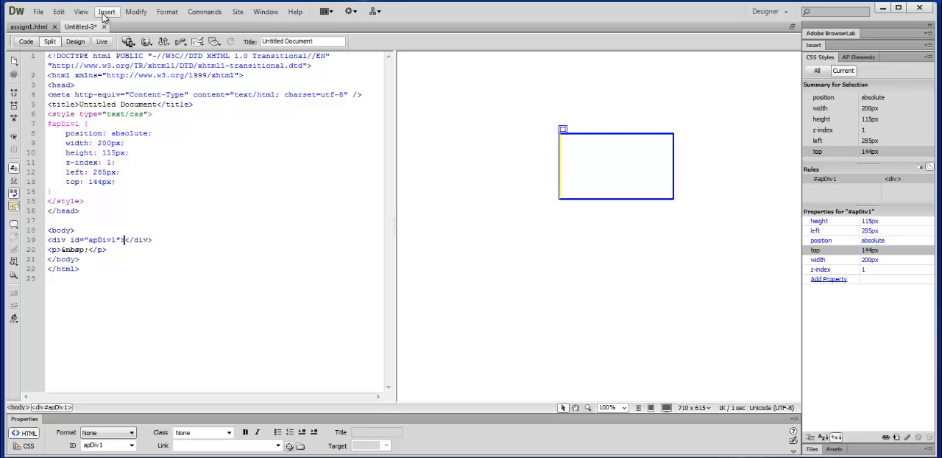
{"action": "left_click", "coordinate": [106, 10]}
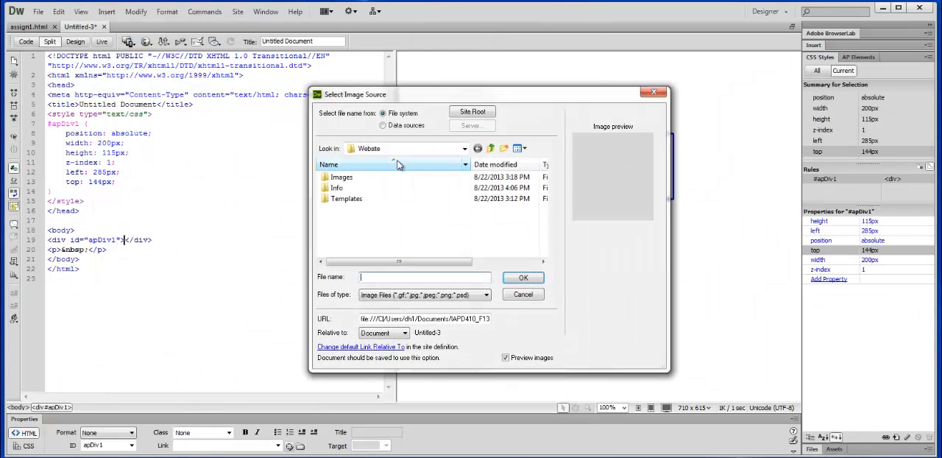
{"action": "double_click", "coordinate": [342, 176]}
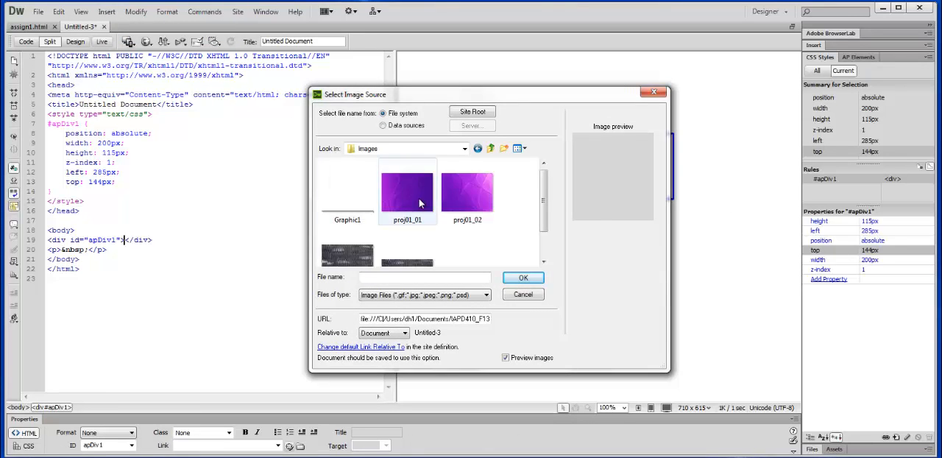
{"action": "left_click", "coordinate": [524, 278]}
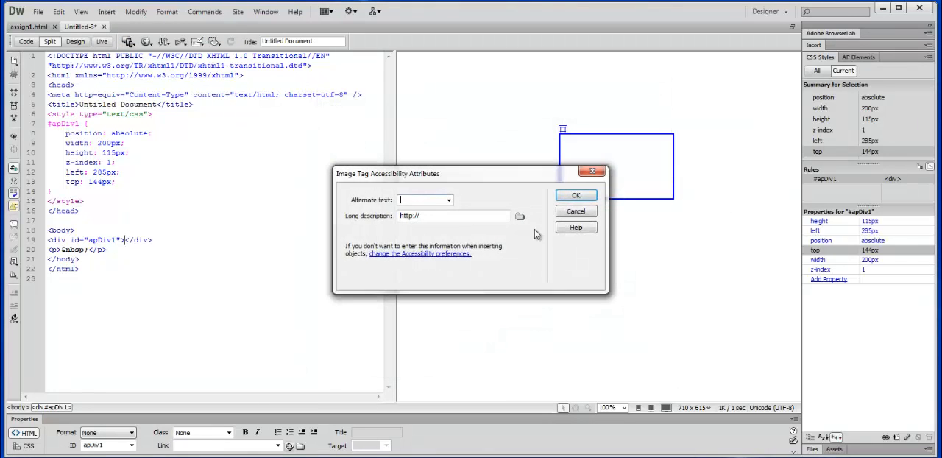
{"action": "left_click", "coordinate": [577, 194]}
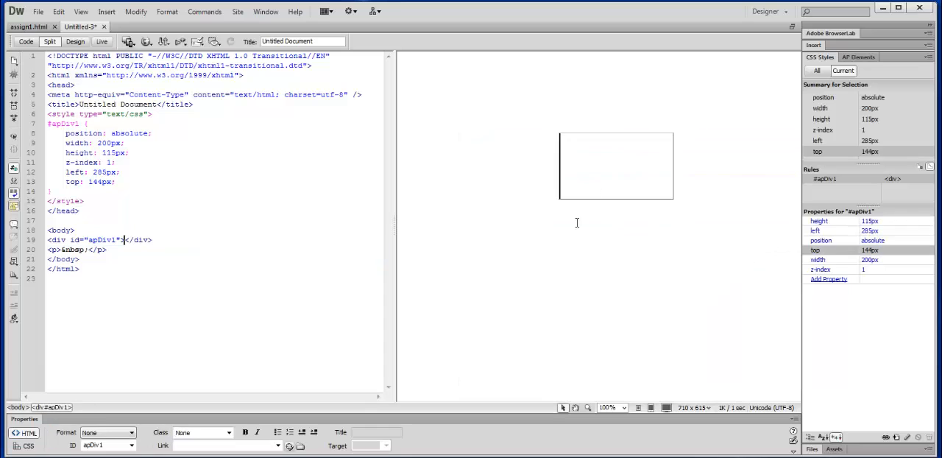
{"action": "left_click", "coordinate": [615, 165]}
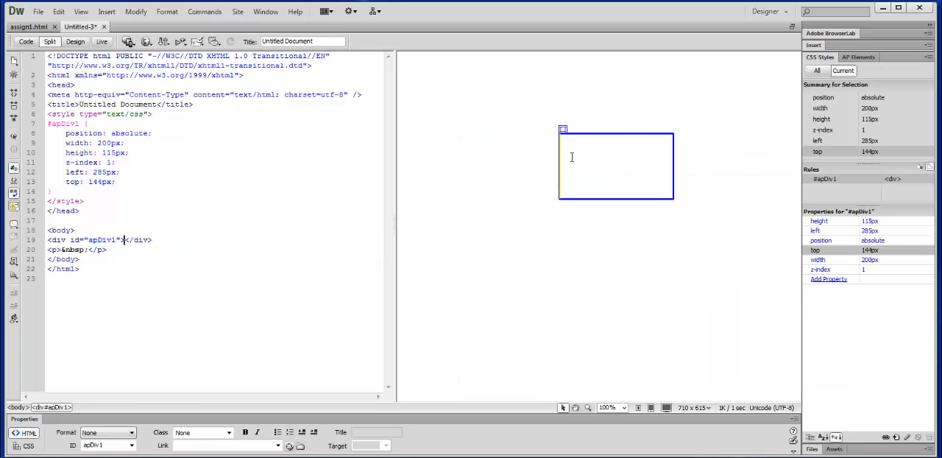
- Insert an image into apDiv1 from the Images folder and accept the relative-path warning
{"action": "left_click", "coordinate": [106, 10]}
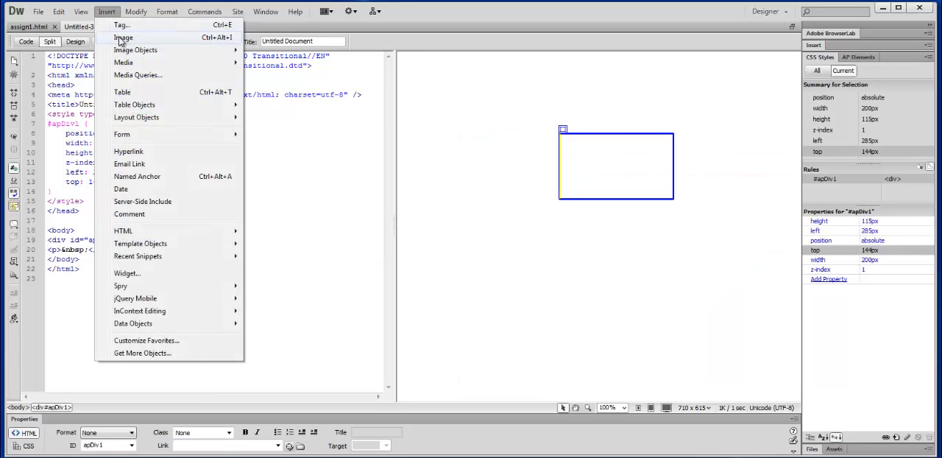
{"action": "left_click", "coordinate": [124, 38]}
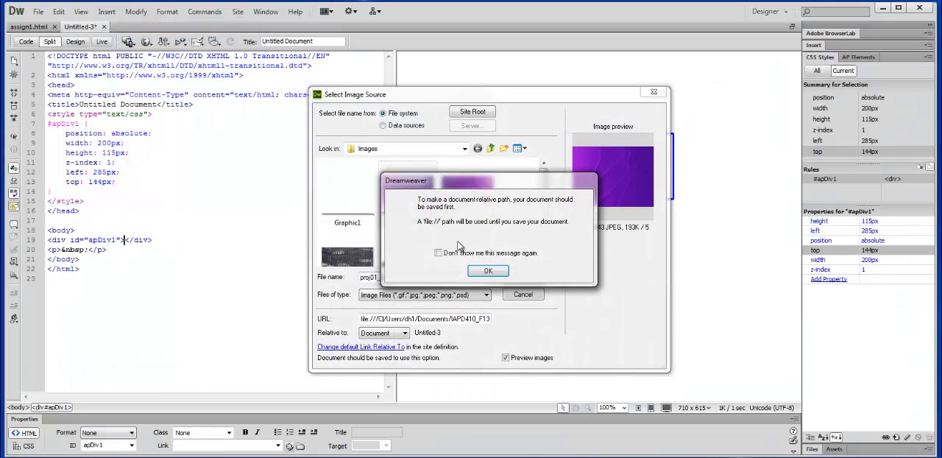
{"action": "mouse_move", "coordinate": [445, 197]}
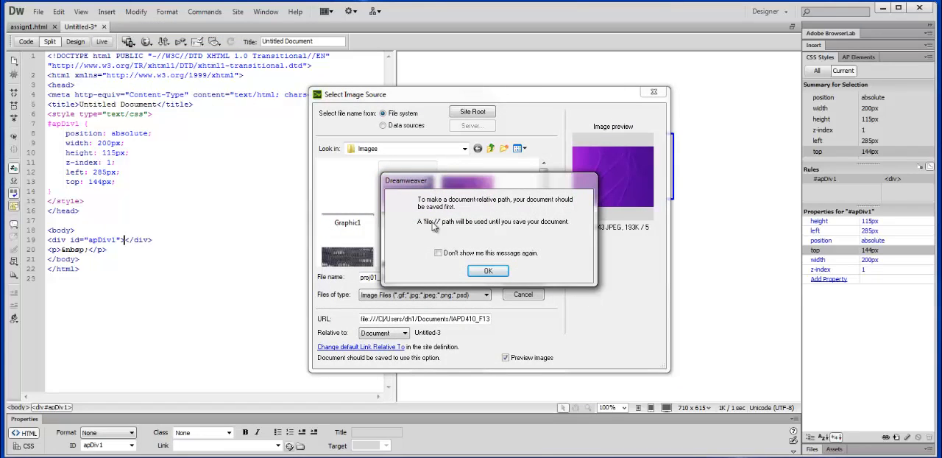
{"action": "mouse_move", "coordinate": [515, 206]}
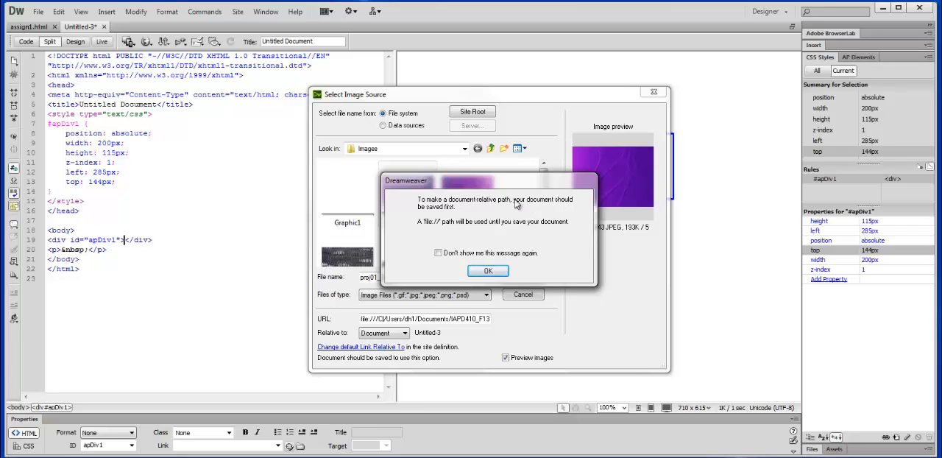
{"action": "mouse_move", "coordinate": [434, 234]}
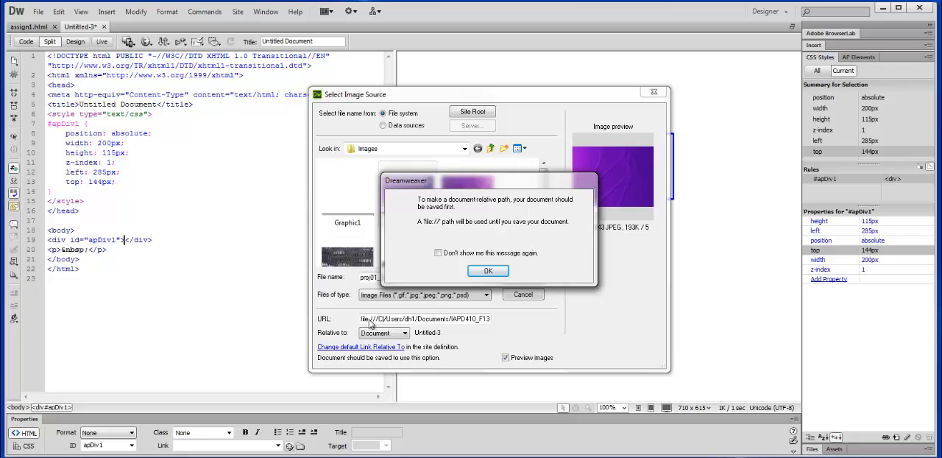
{"action": "mouse_move", "coordinate": [483, 324]}
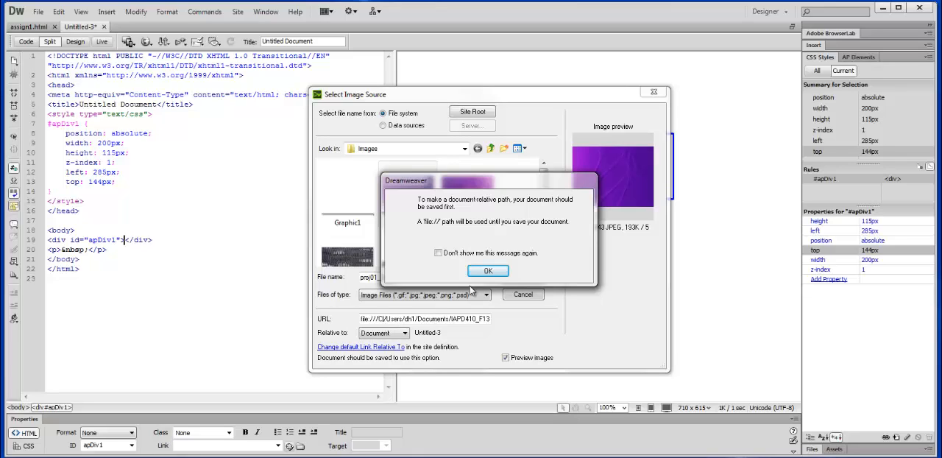
{"action": "left_click", "coordinate": [488, 271]}
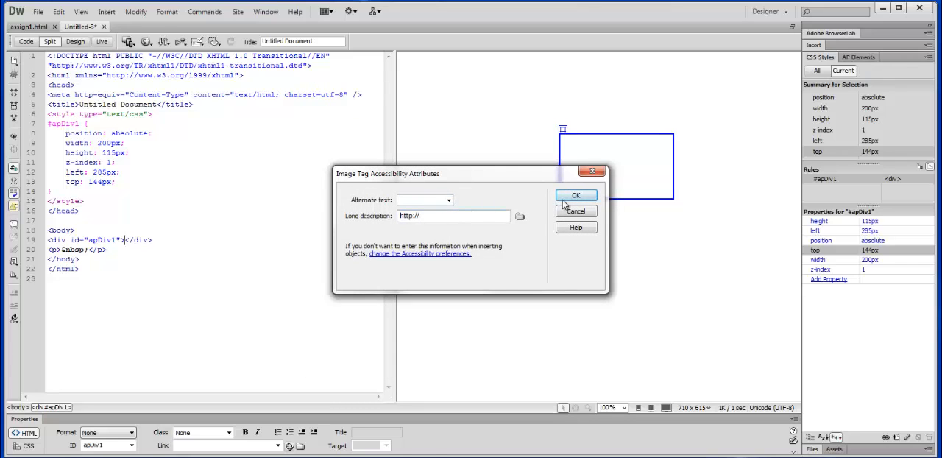
- Insert the 253×202 purple image without alt text and select it in Design view
{"action": "left_click", "coordinate": [578, 194]}
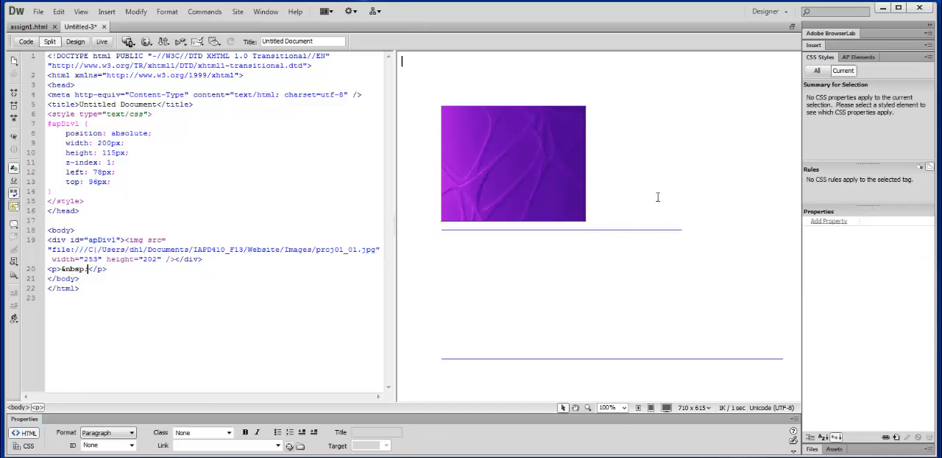
{"action": "mouse_move", "coordinate": [568, 175]}
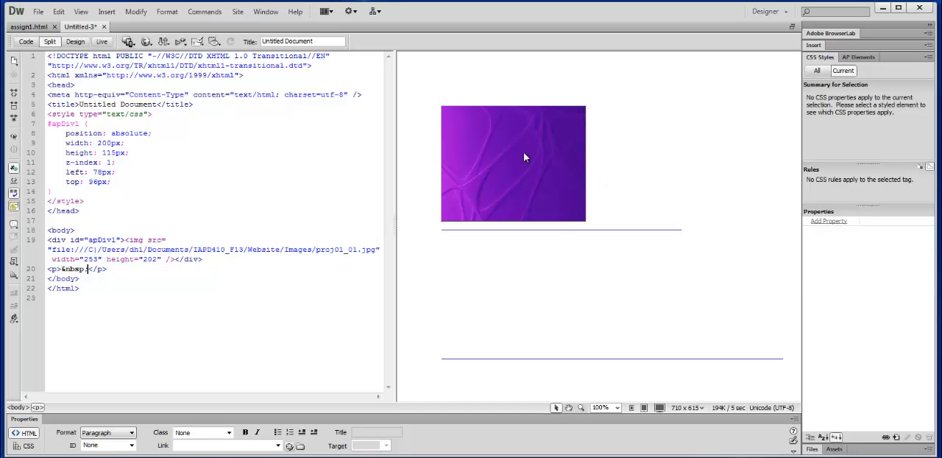
{"action": "left_click", "coordinate": [513, 162]}
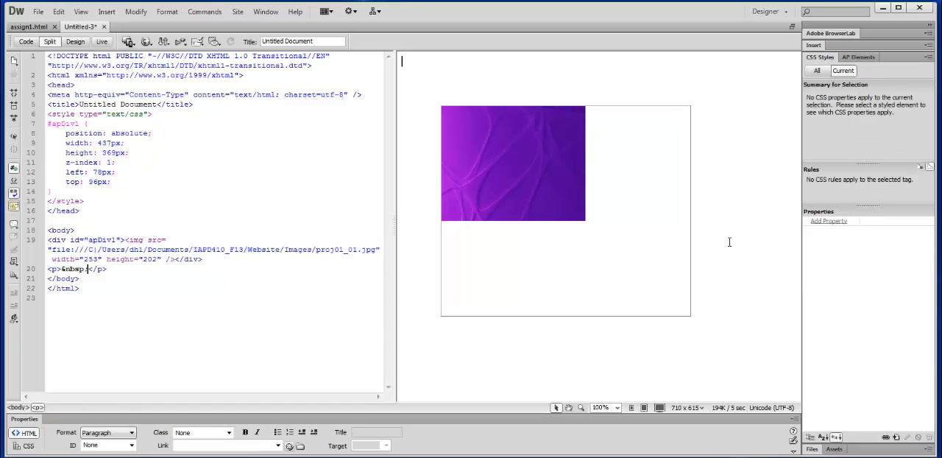
{"action": "left_click", "coordinate": [512, 162]}
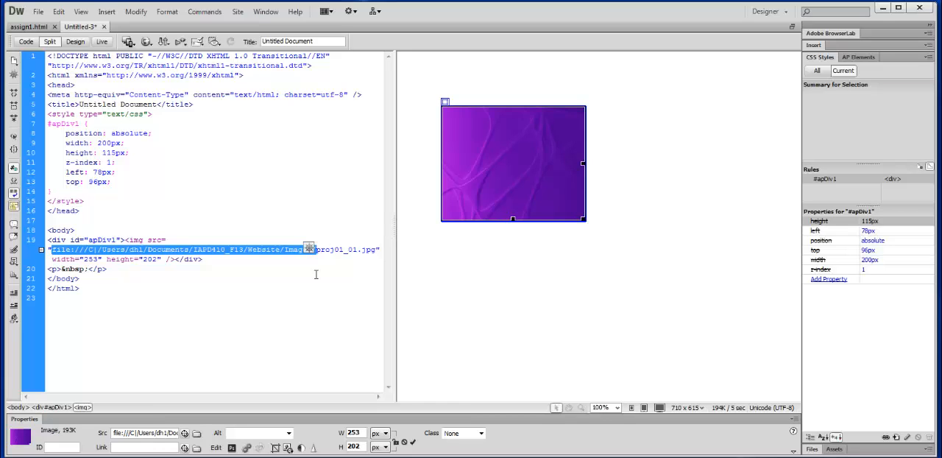
{"action": "mouse_move", "coordinate": [290, 385]}
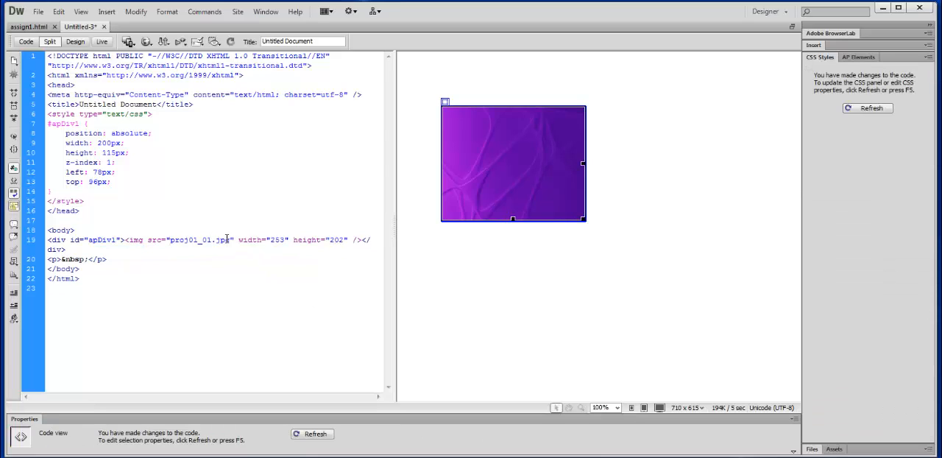
- Select the image file name in Code view to shorten the src to proj01_01.jpg
{"action": "double_click", "coordinate": [198, 240]}
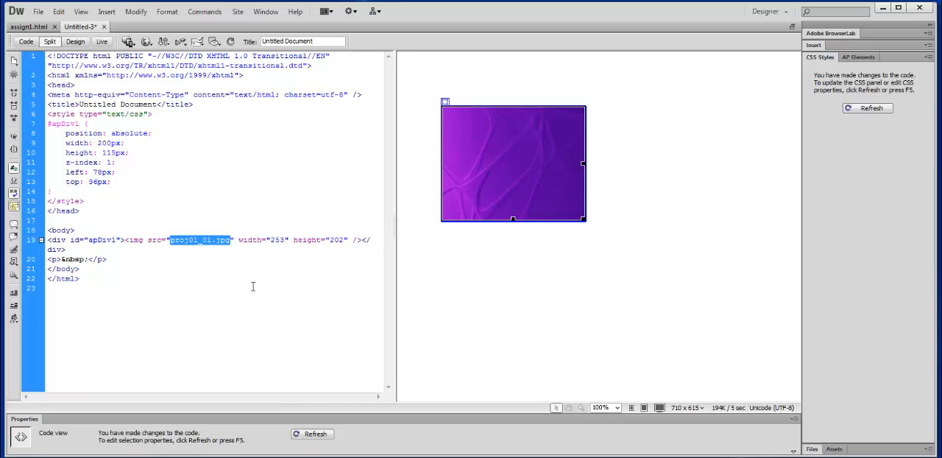
{"action": "mouse_move", "coordinate": [304, 291]}
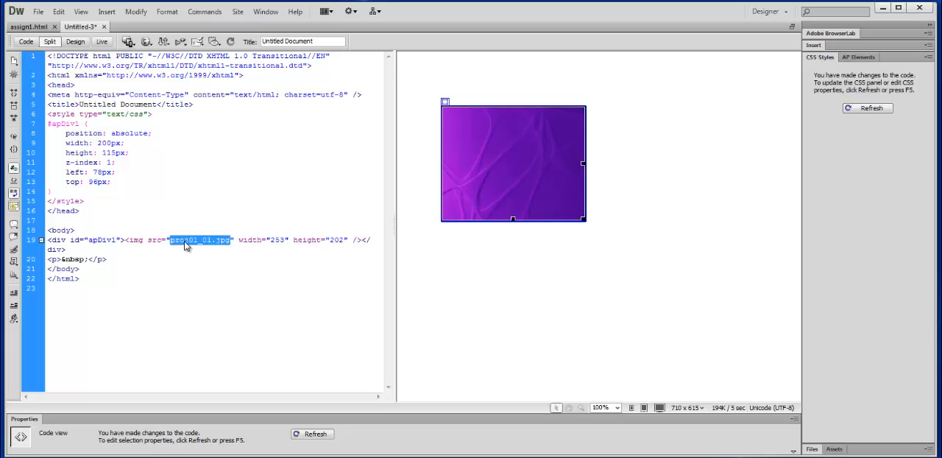
{"action": "mouse_move", "coordinate": [237, 244]}
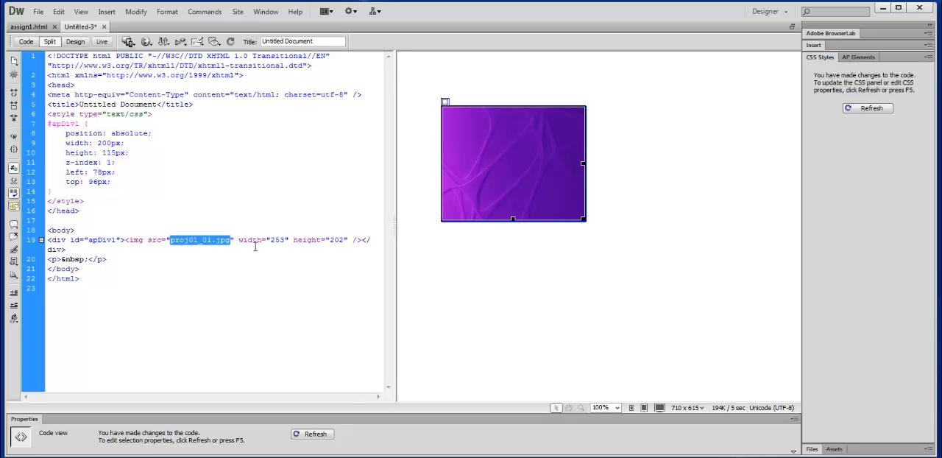
{"action": "mouse_move", "coordinate": [314, 257]}
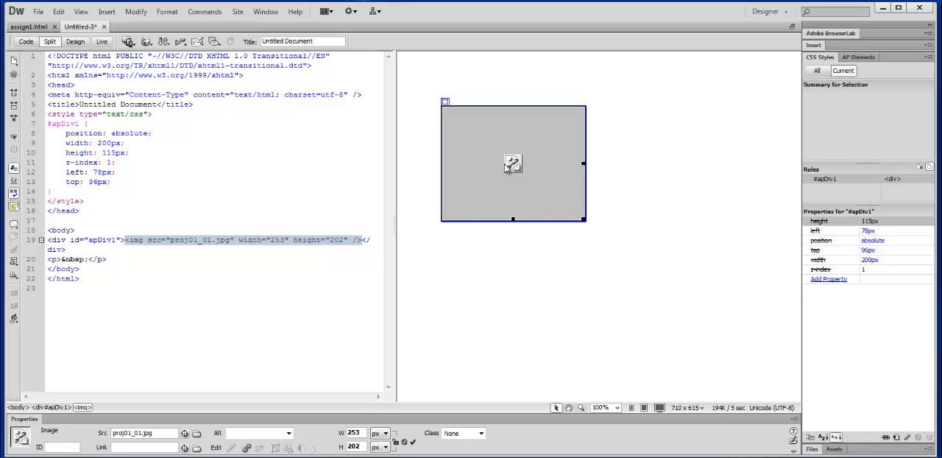
{"action": "mouse_move", "coordinate": [528, 151]}
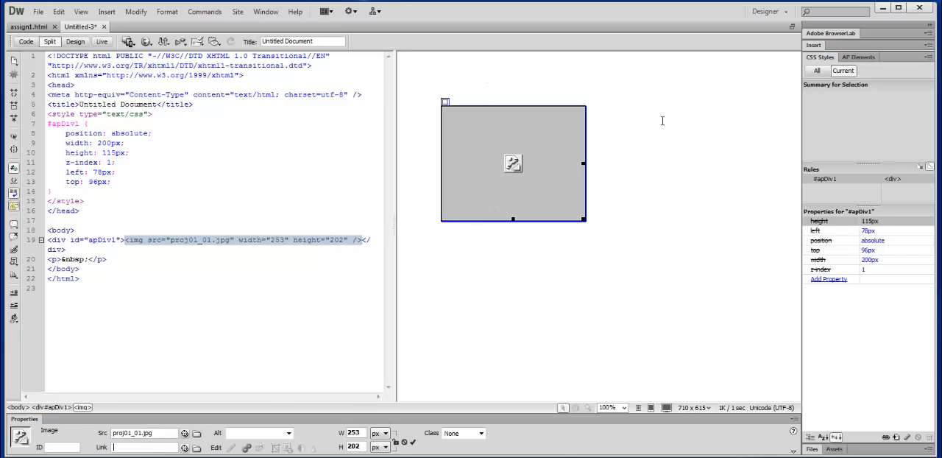
{"action": "mouse_move", "coordinate": [550, 289]}
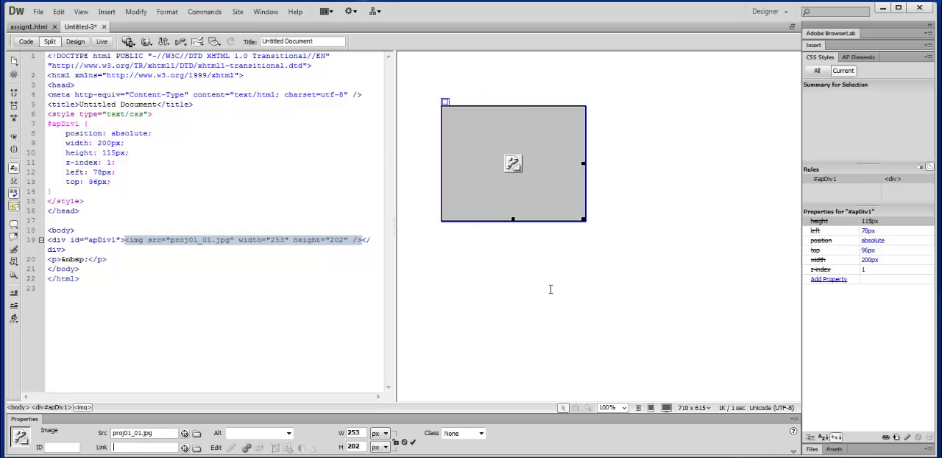
{"action": "mouse_move", "coordinate": [498, 130]}
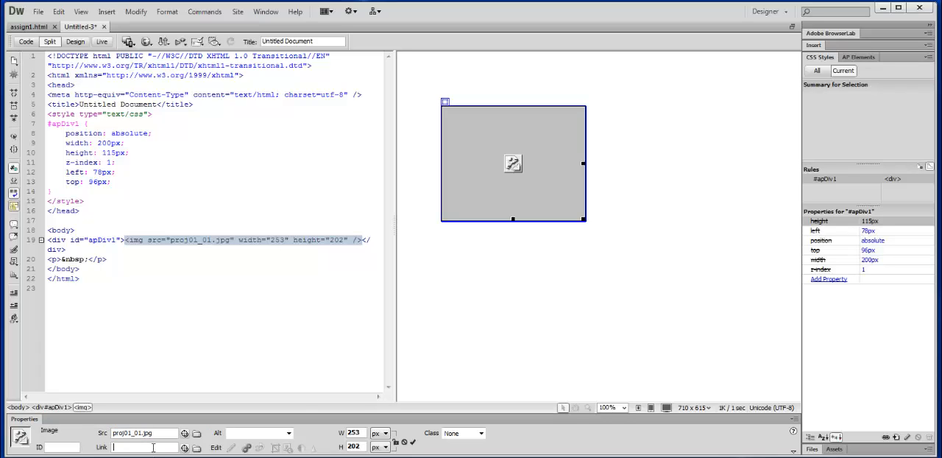
- Enter the relative link target for the image in the Properties Link field and reselect the image
{"action": "type", "text": "proj01_01.jpg"}
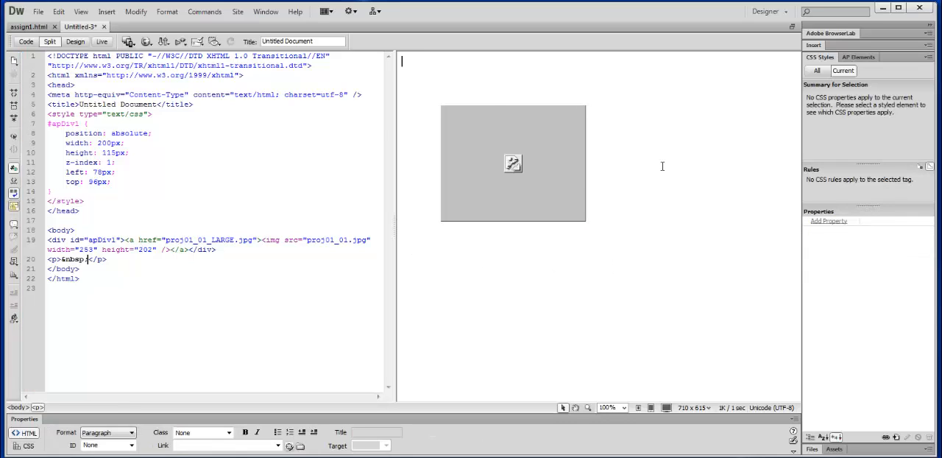
{"action": "mouse_move", "coordinate": [642, 312]}
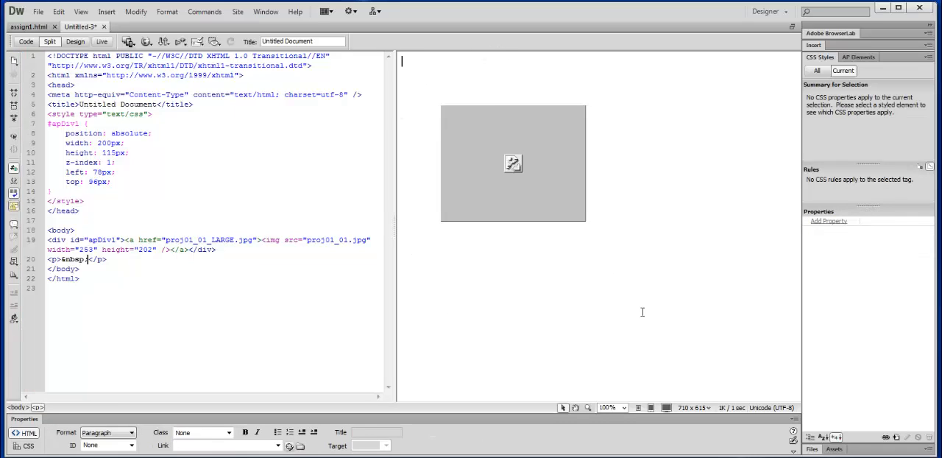
{"action": "mouse_move", "coordinate": [657, 241]}
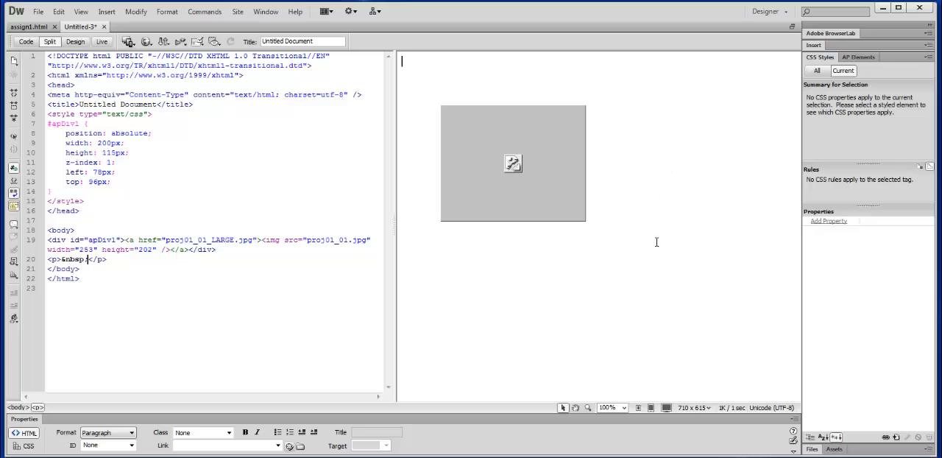
{"action": "left_click", "coordinate": [512, 163]}
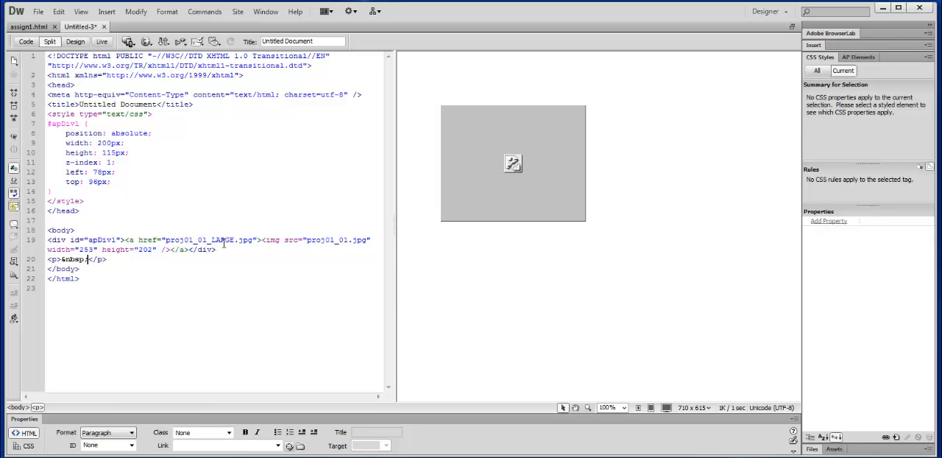
{"action": "mouse_move", "coordinate": [307, 282]}
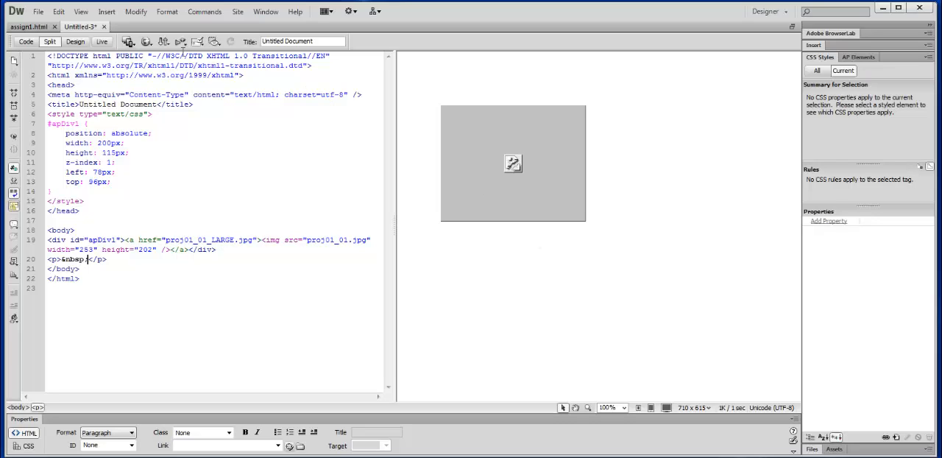
- Save the page to the Desktop with the file name index.html
{"action": "left_click", "coordinate": [38, 10]}
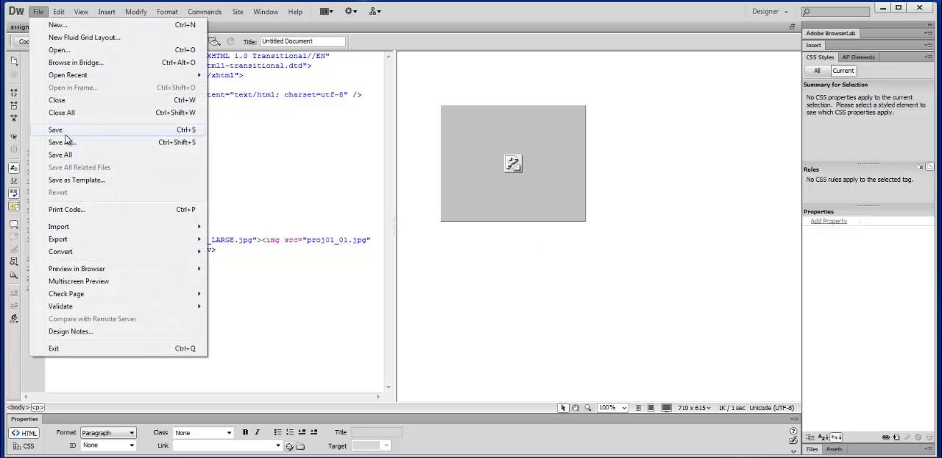
{"action": "left_click", "coordinate": [62, 141]}
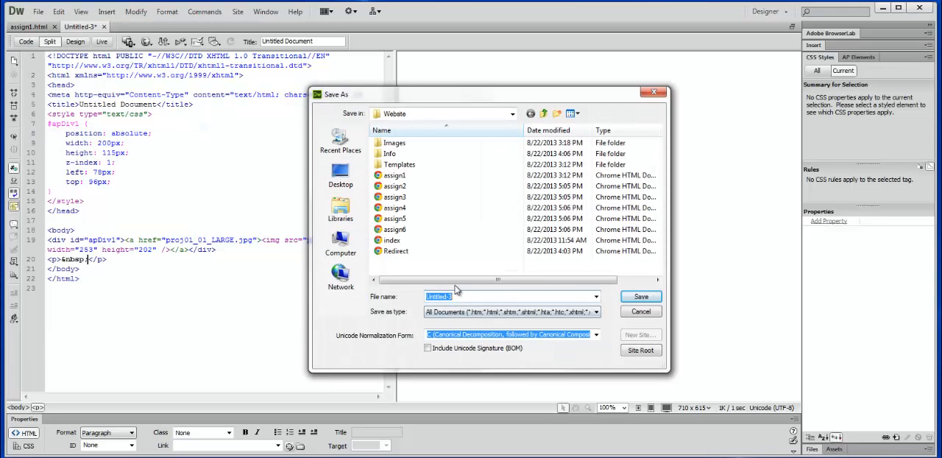
{"action": "left_click", "coordinate": [340, 175]}
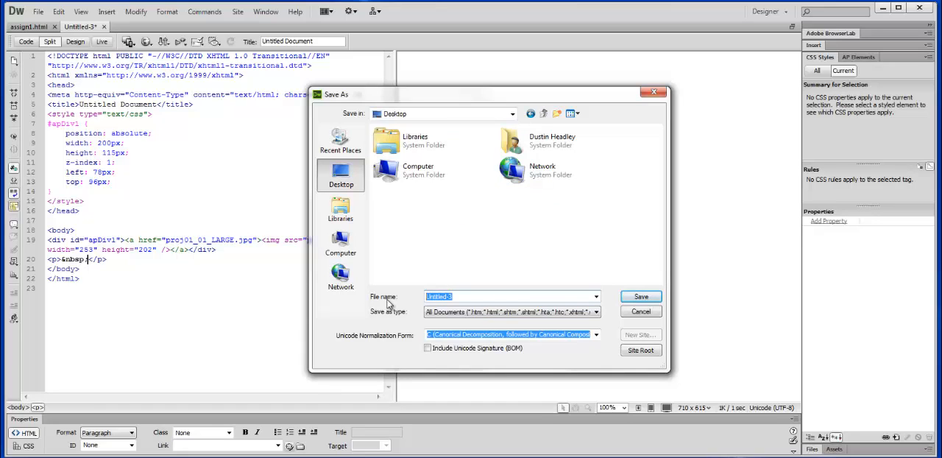
{"action": "type", "text": "index.html"}
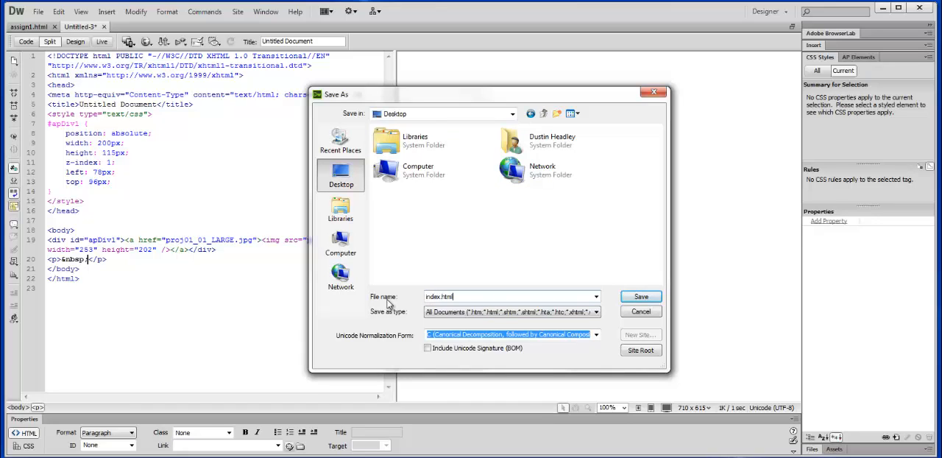